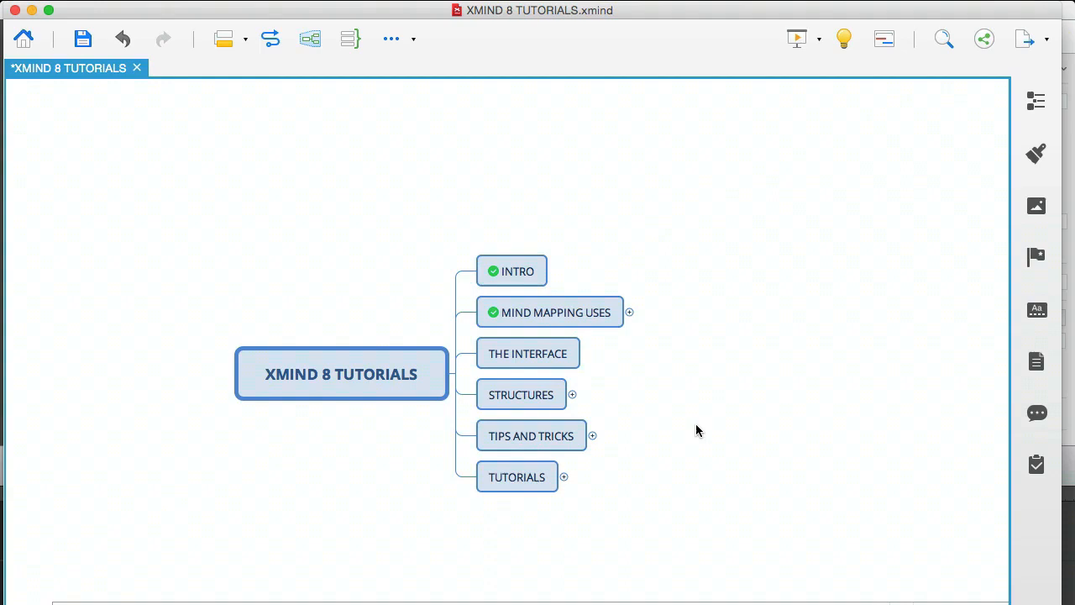
Start a new mind map and browse the blank structures like Map, Org Chart and Logic Chart.
click(527, 353)
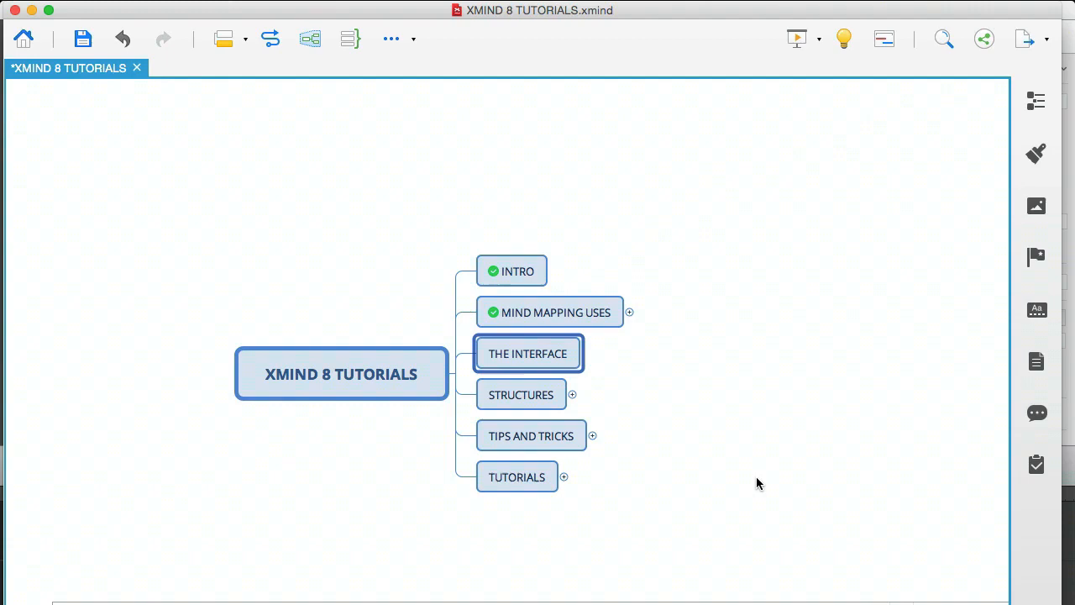
mouse_move(638, 378)
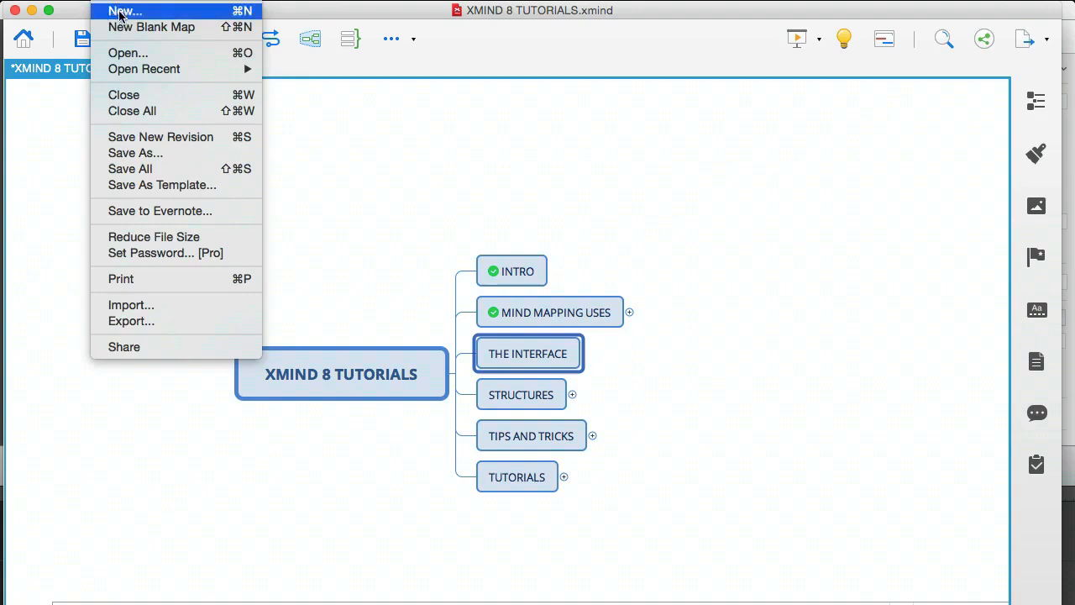
click(125, 10)
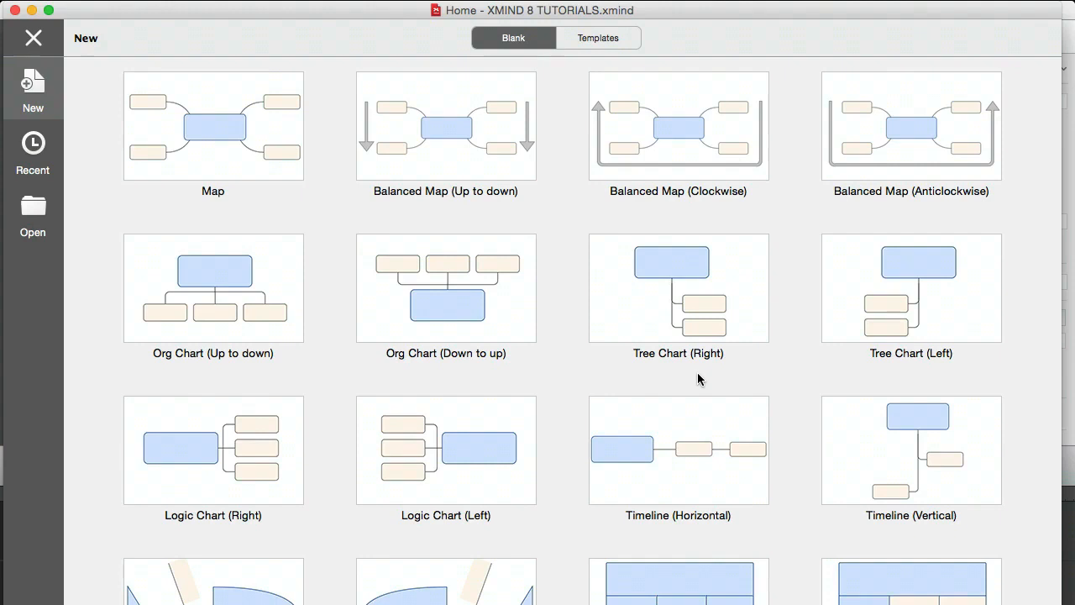
scroll(down, 3)
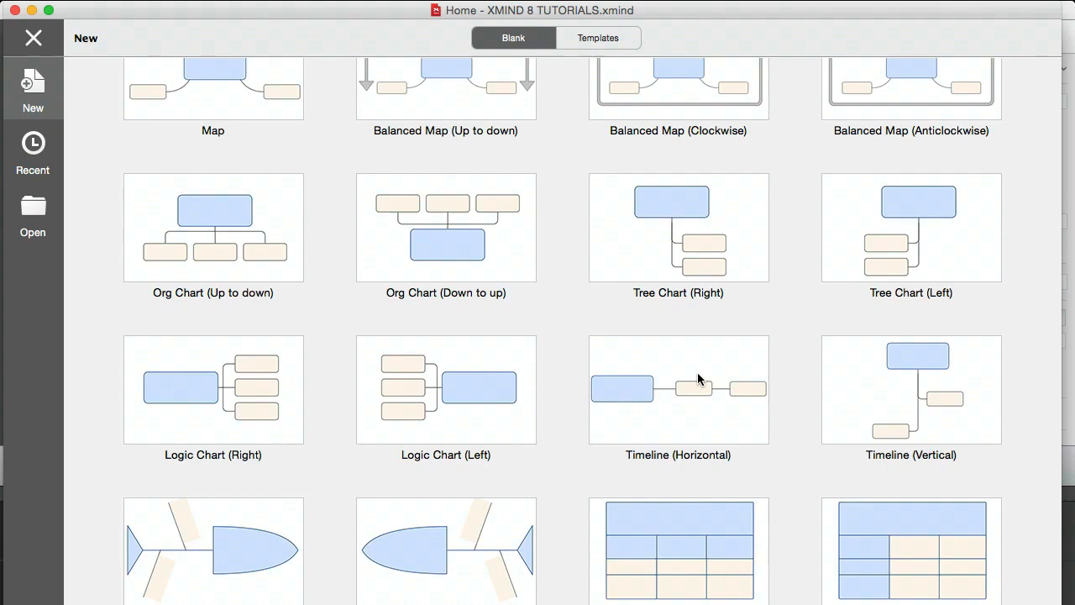
scroll(up, 3)
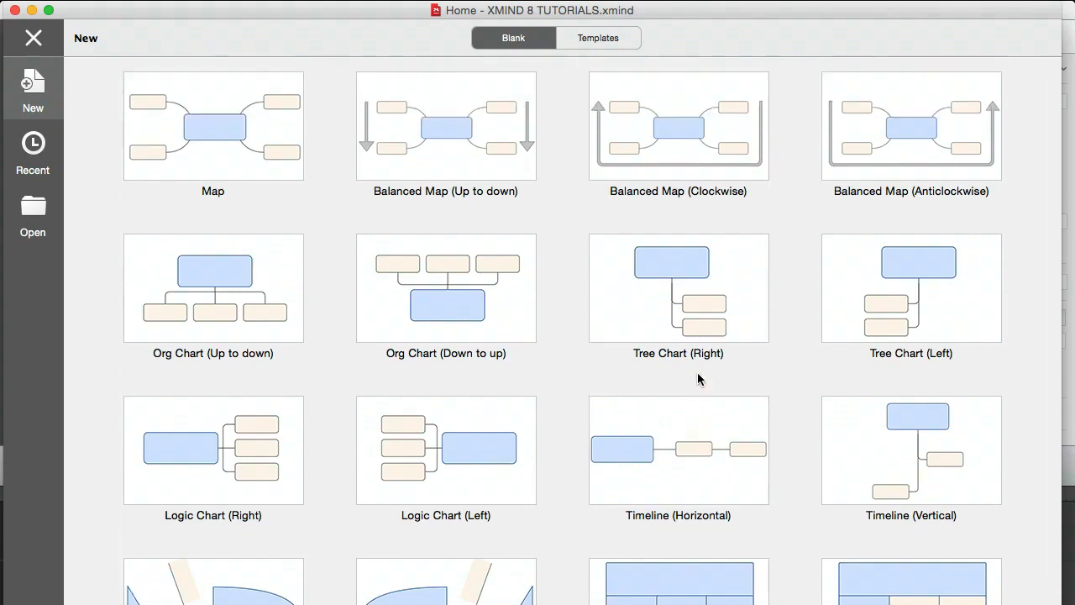
mouse_move(477, 178)
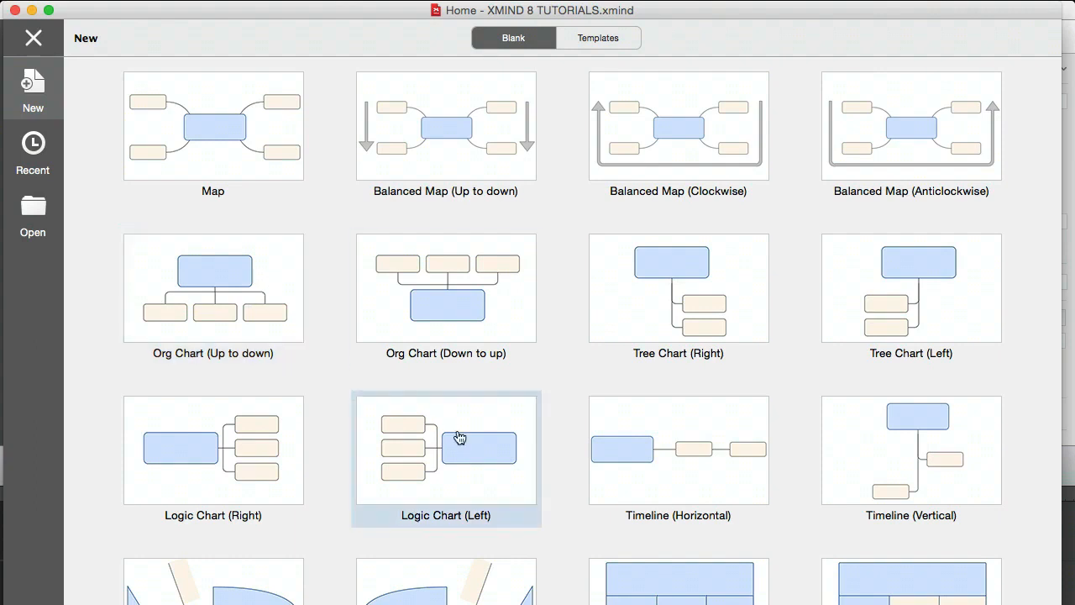
scroll(down, 3)
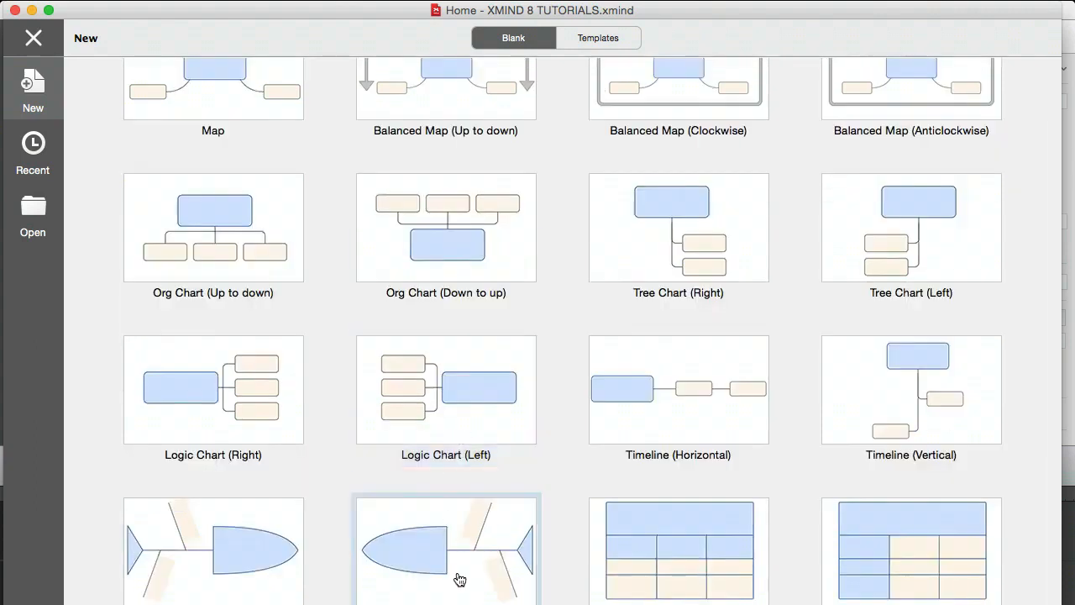
mouse_move(564, 479)
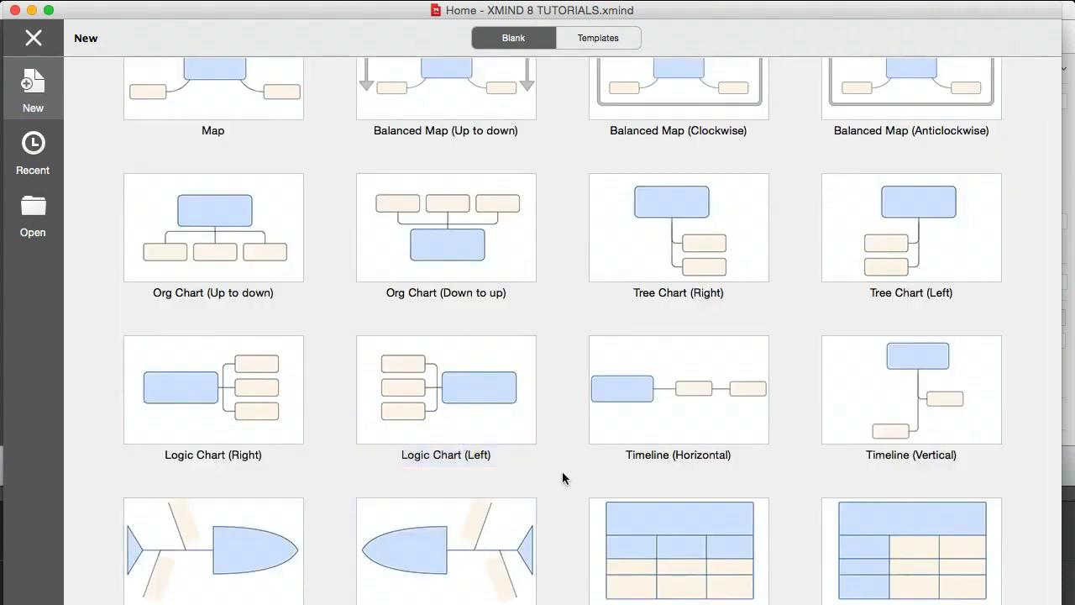
scroll(up, 3)
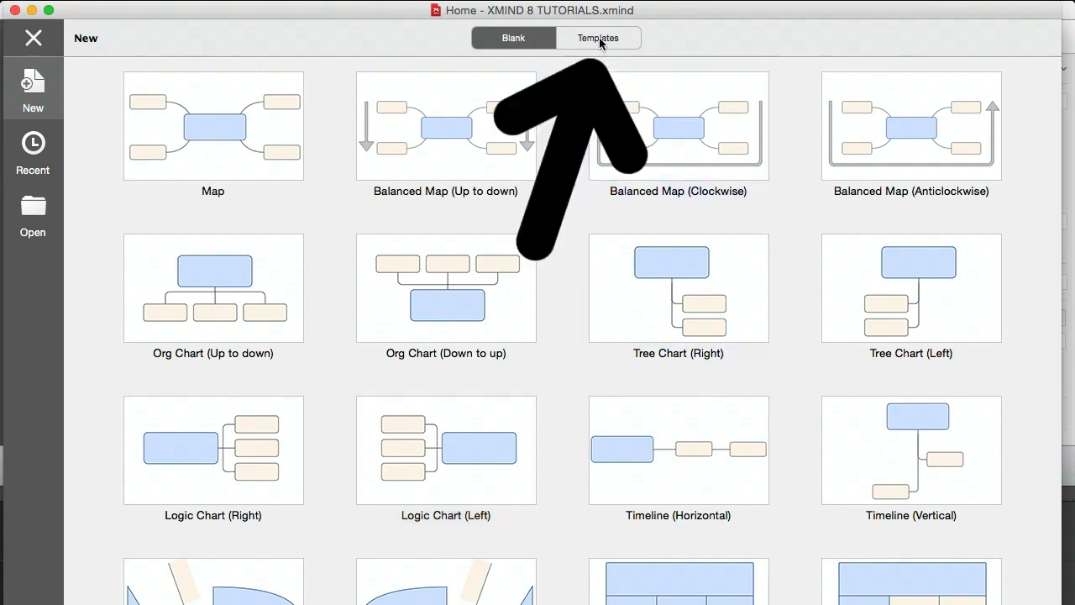
Browse the ready-made template gallery across Business, Education and Personal categories.
click(598, 37)
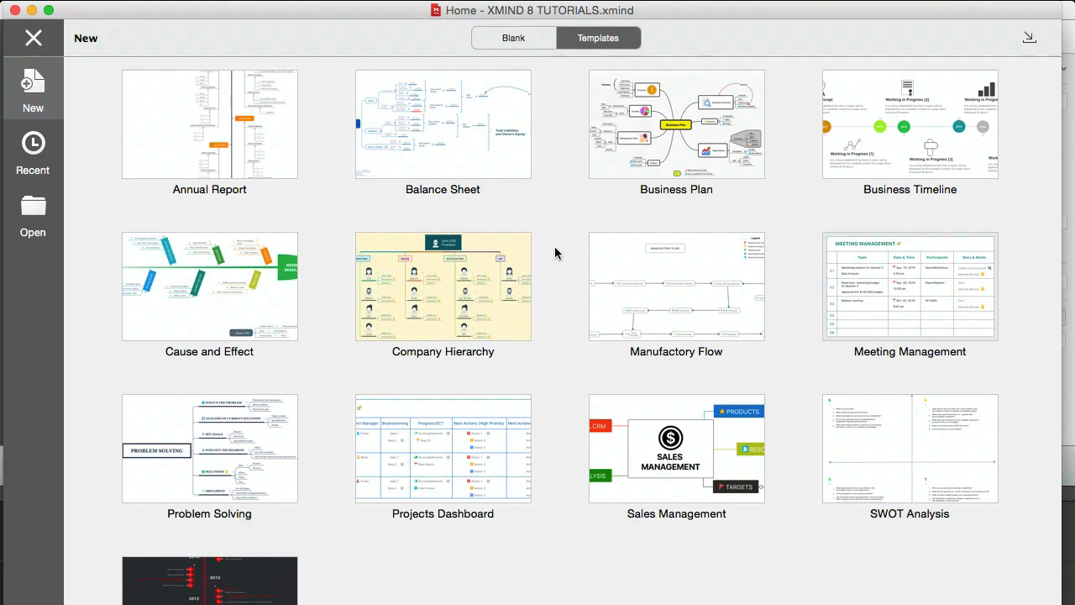
scroll(down, 3)
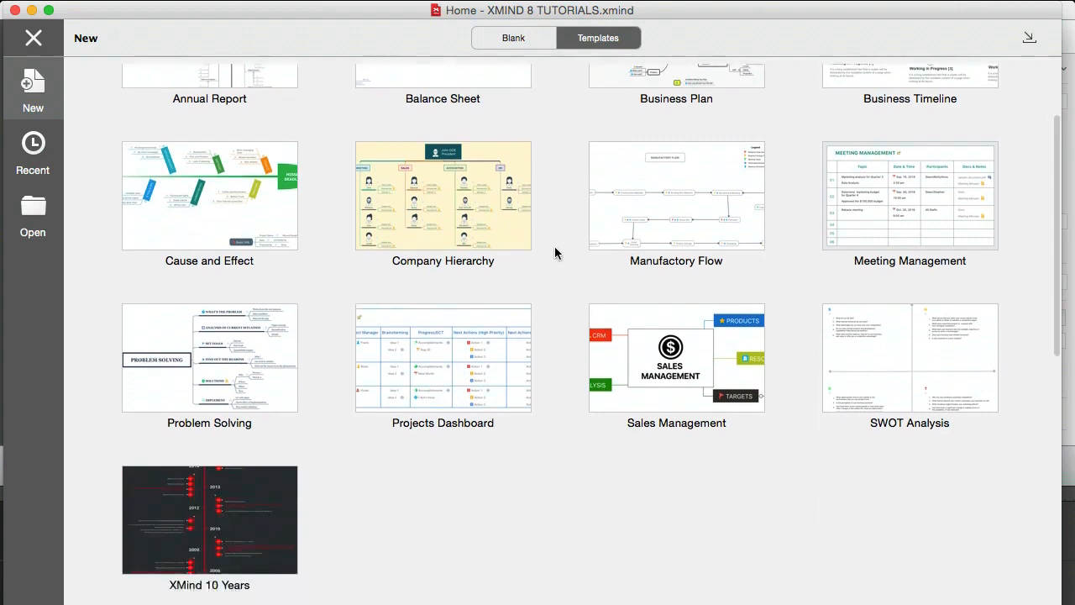
scroll(down, 3)
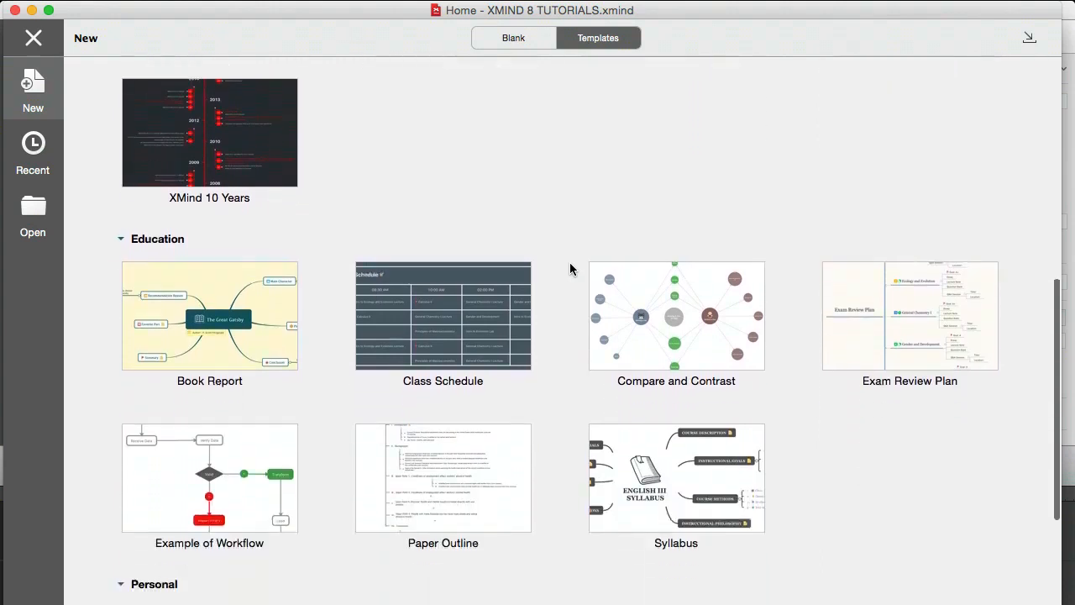
scroll(down, 3)
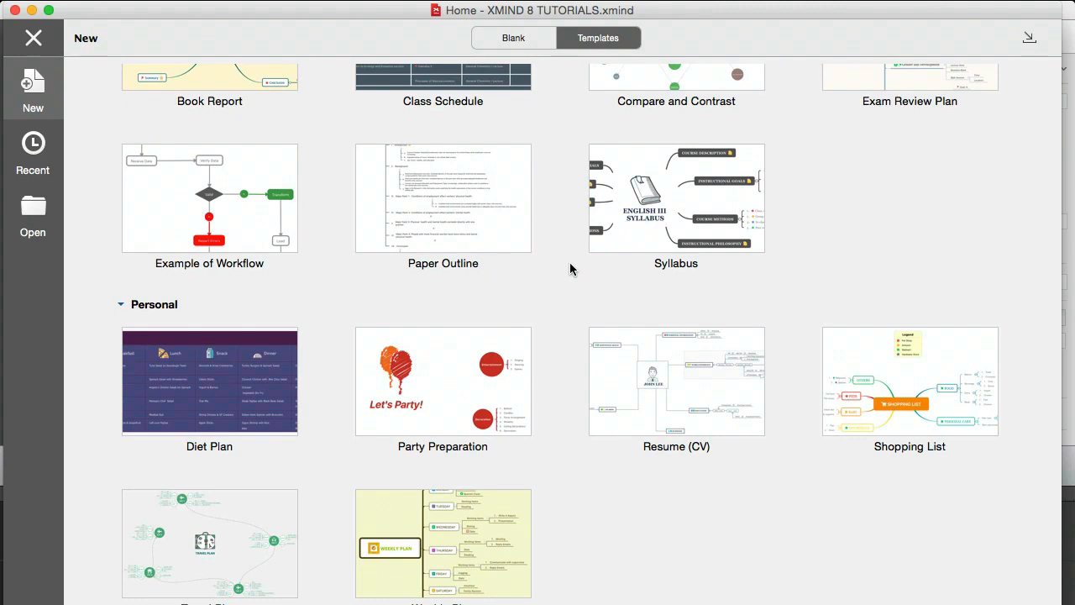
scroll(up, 3)
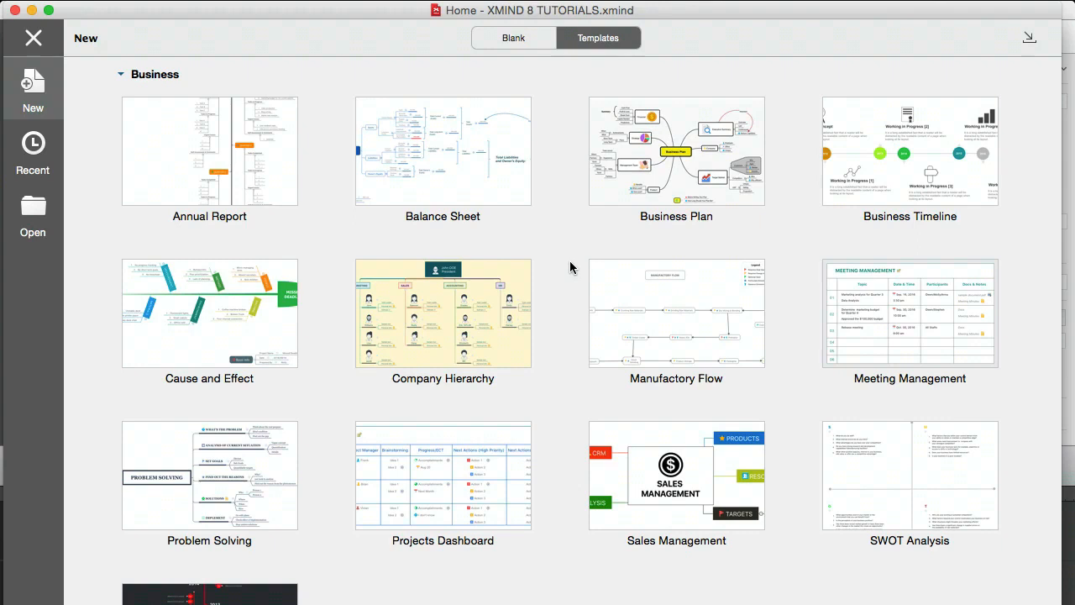
mouse_move(560, 264)
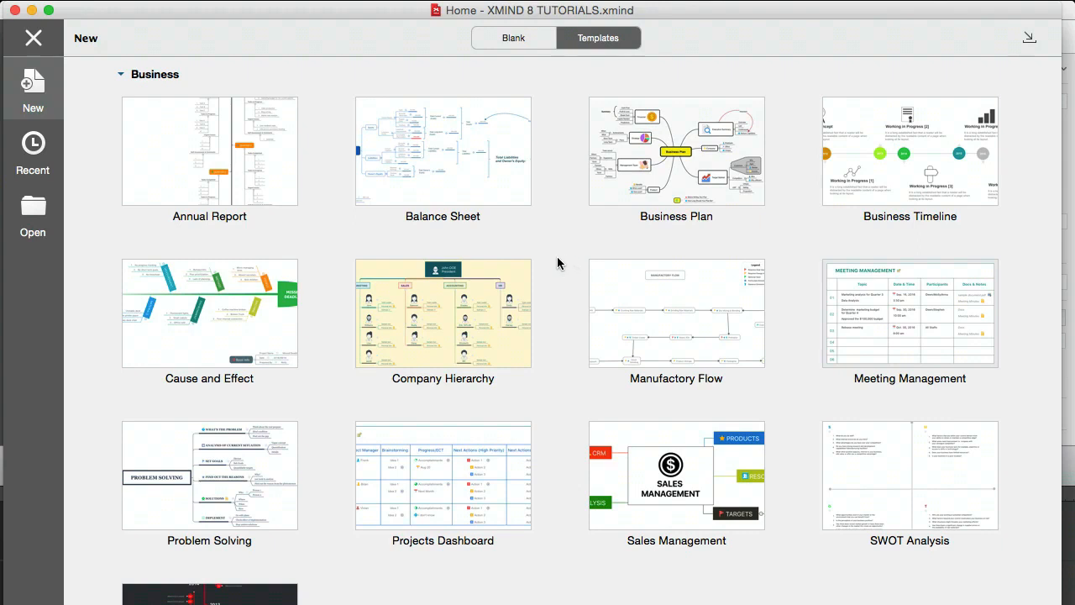
Select the Annual Report template among the Business templates.
click(208, 151)
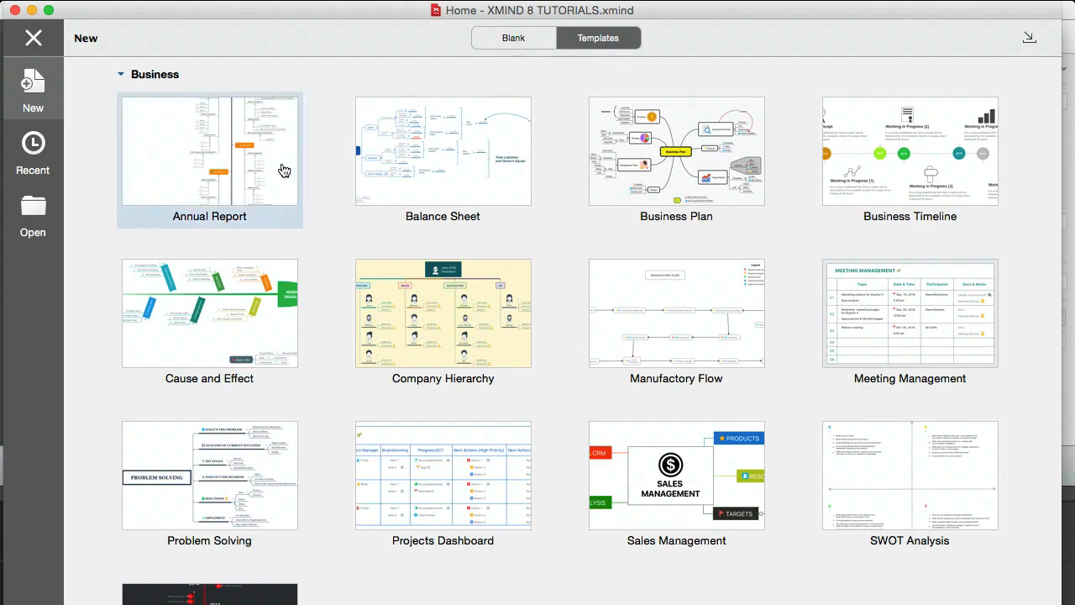
mouse_move(328, 235)
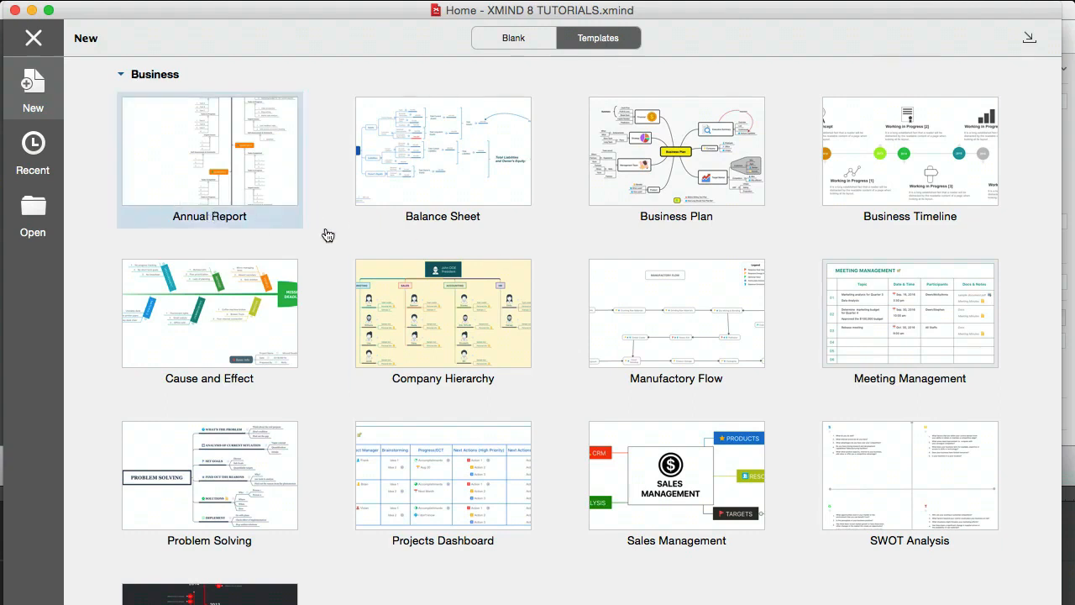
mouse_move(642, 242)
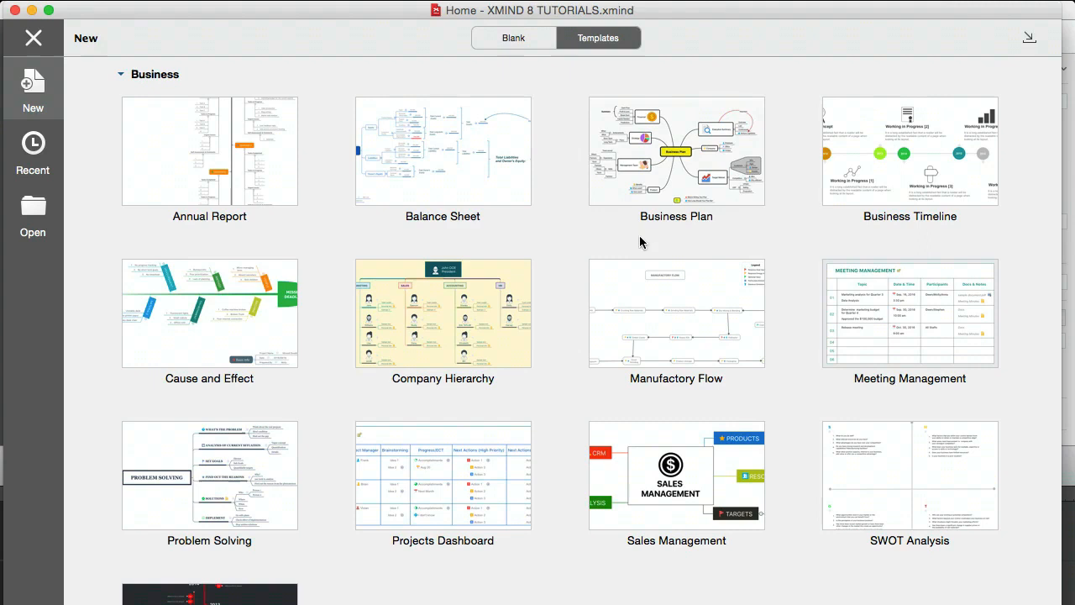
click(675, 152)
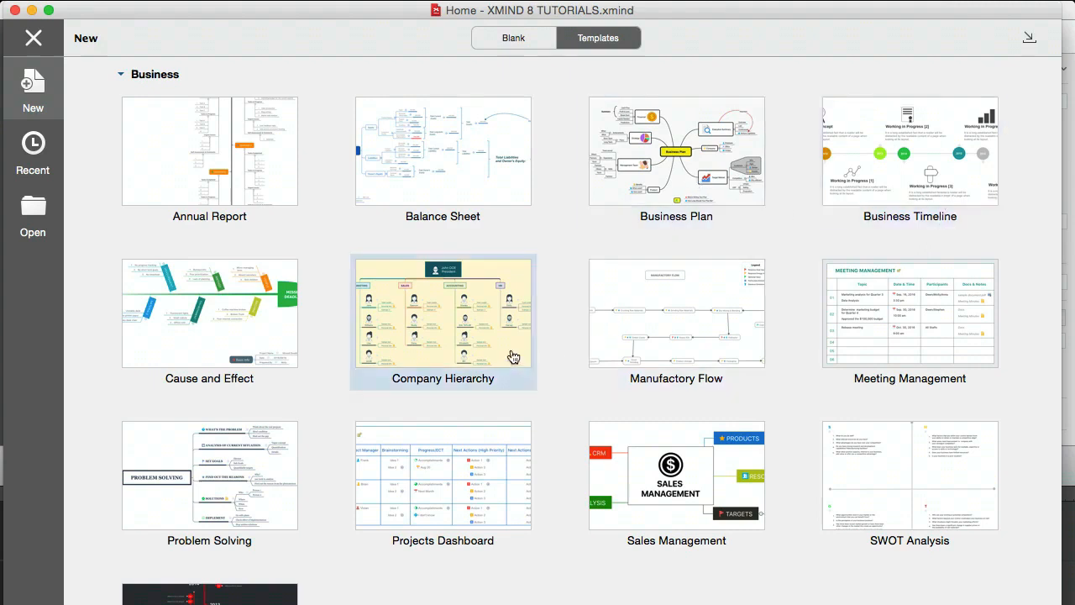
mouse_move(903, 322)
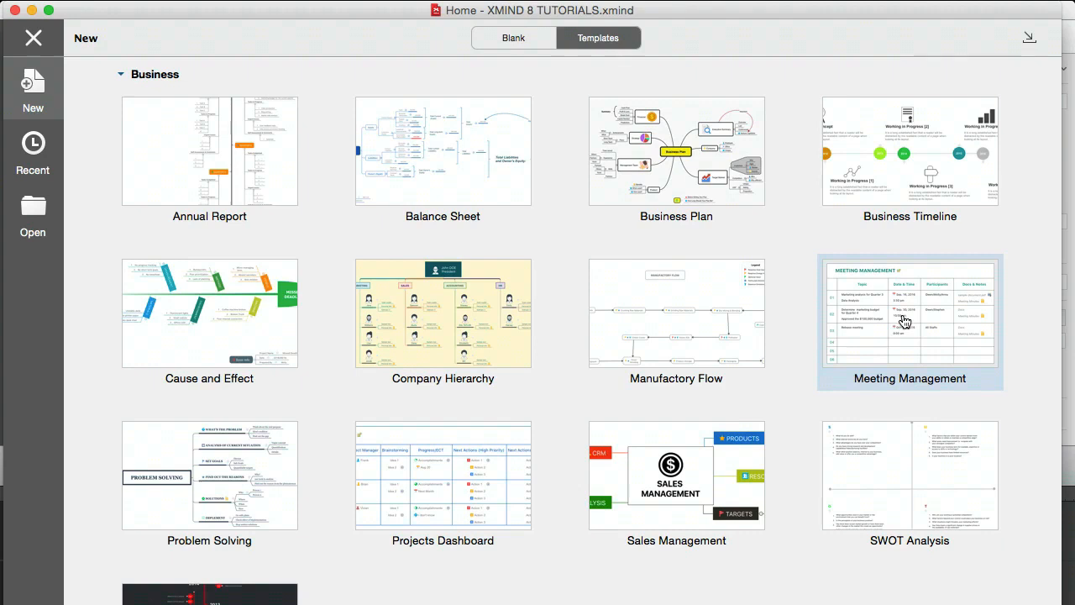
mouse_move(773, 235)
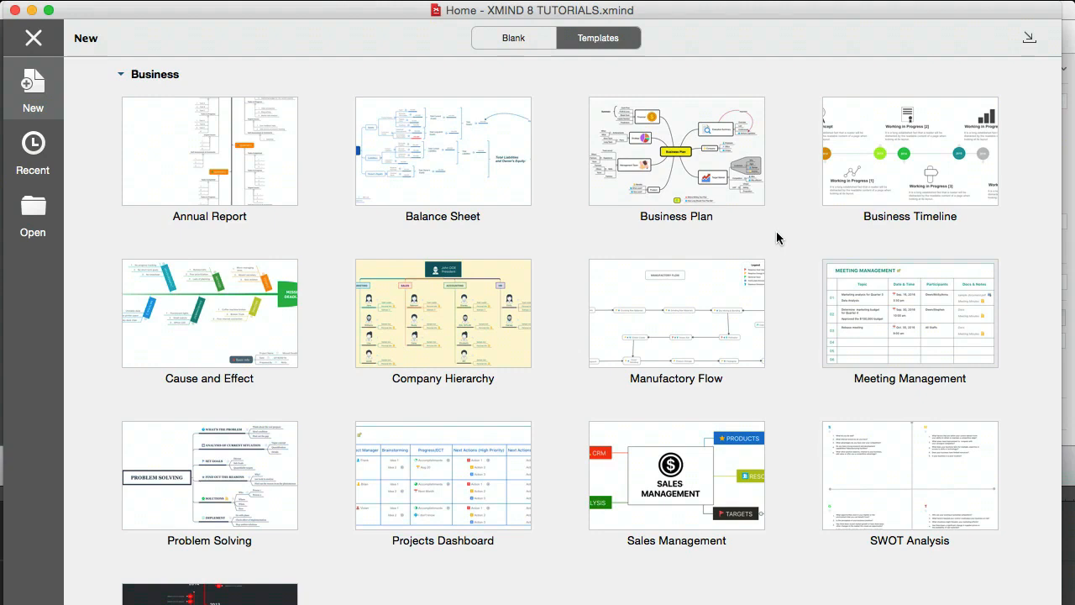
Return to the blank structures, pick one to see its theme choices, then dismiss them.
click(514, 37)
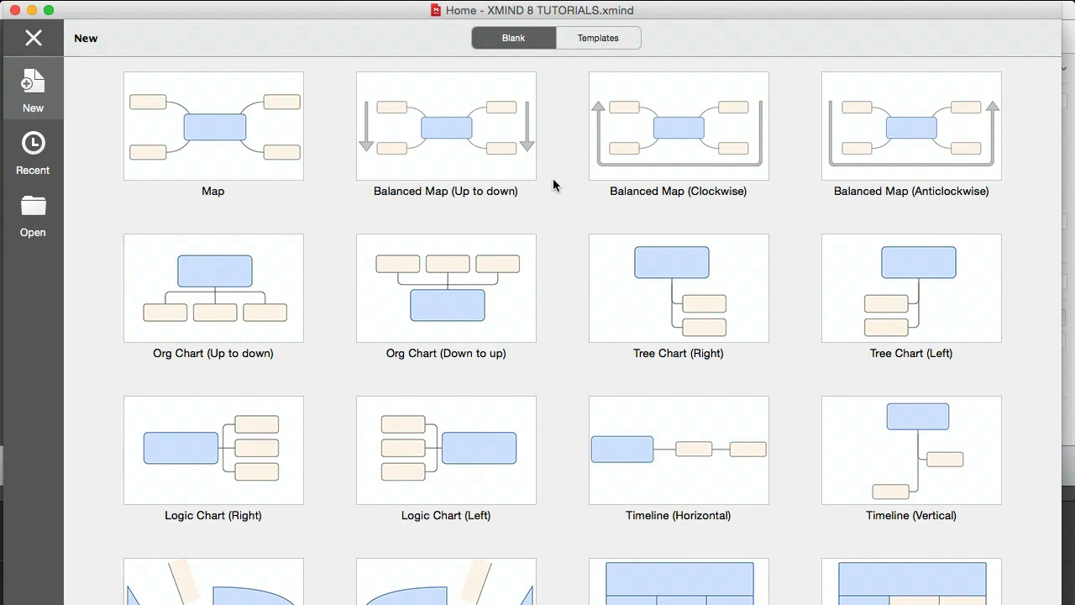
mouse_move(653, 383)
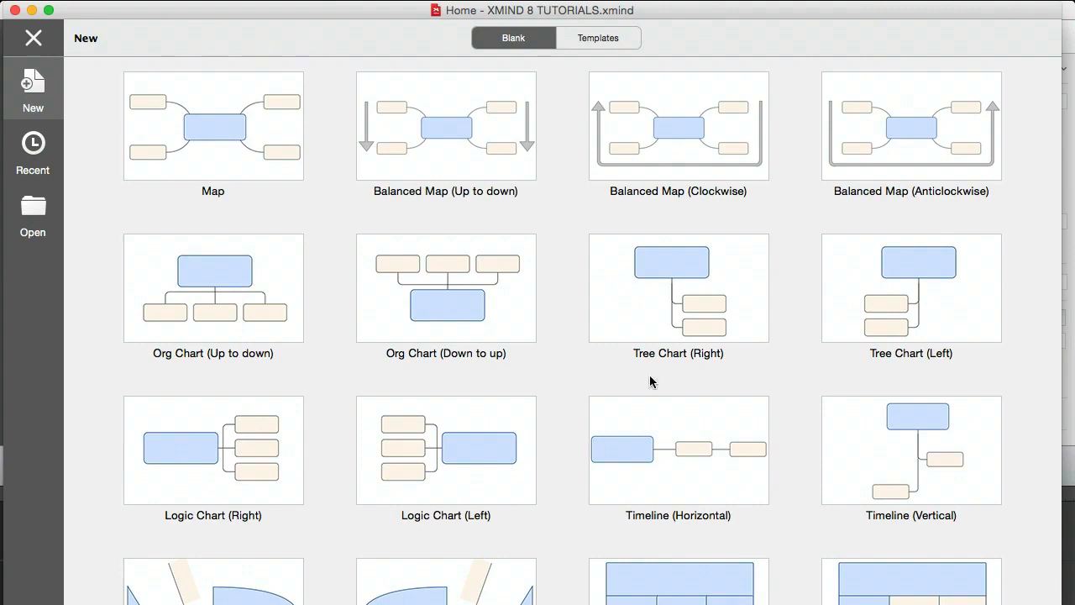
click(596, 37)
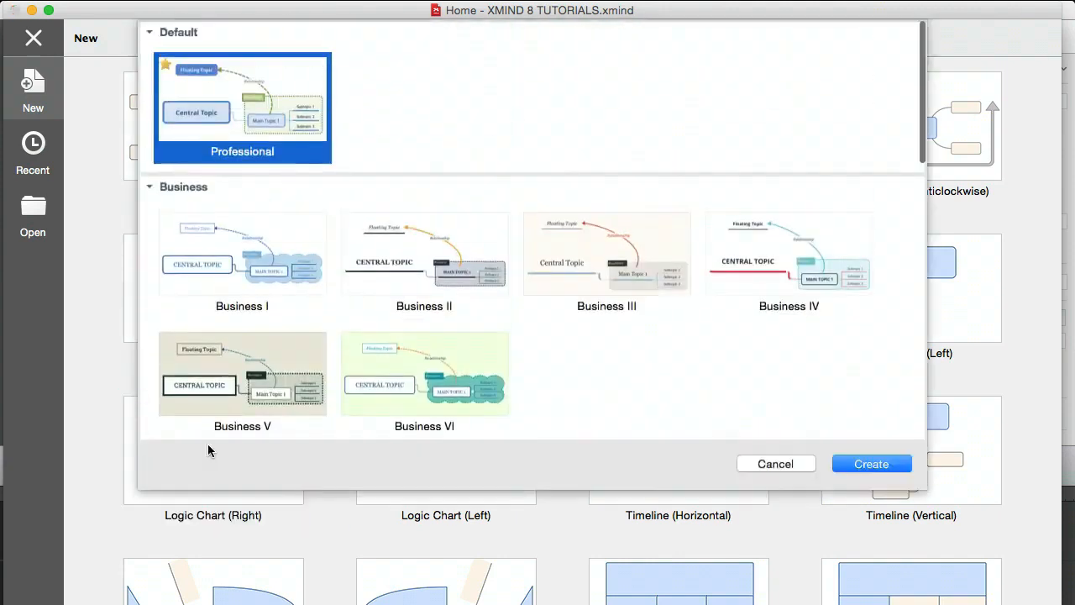
click(242, 252)
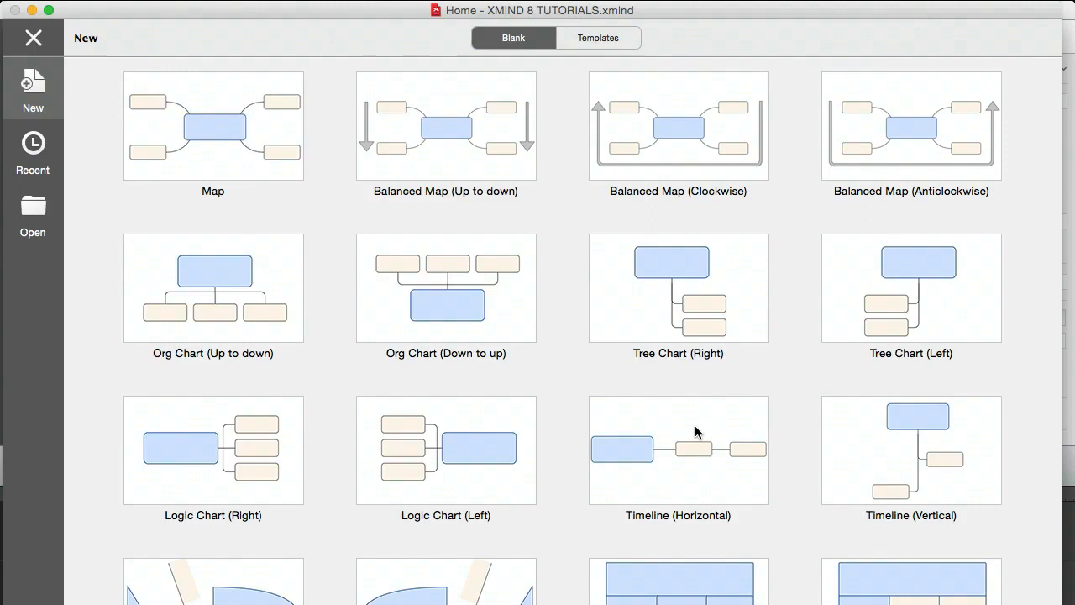
Create the blank map and rename its central topic to 'My New Map'.
double_click(213, 124)
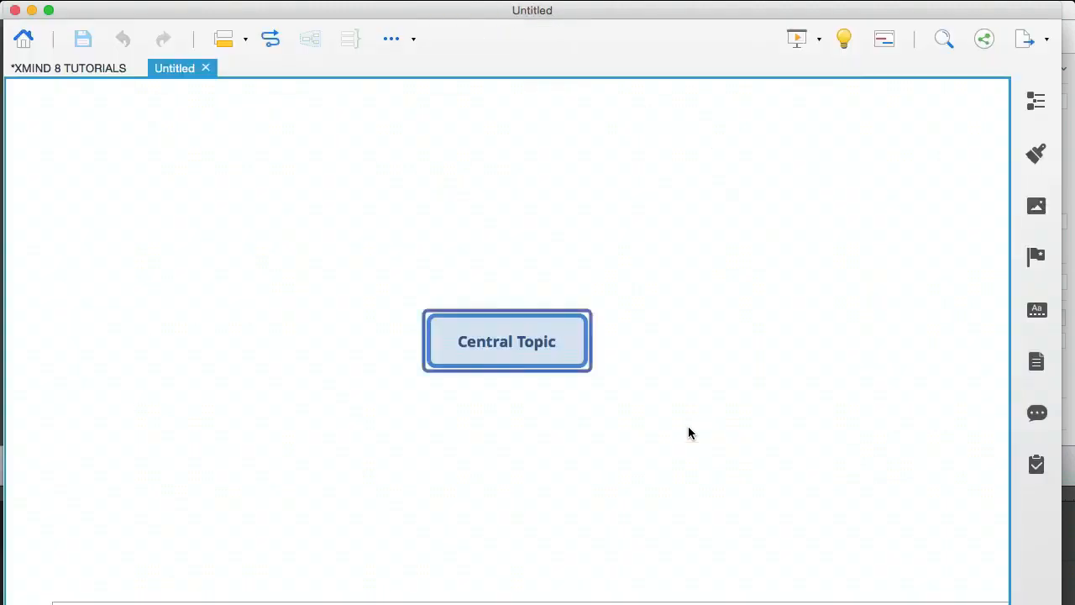
mouse_move(544, 396)
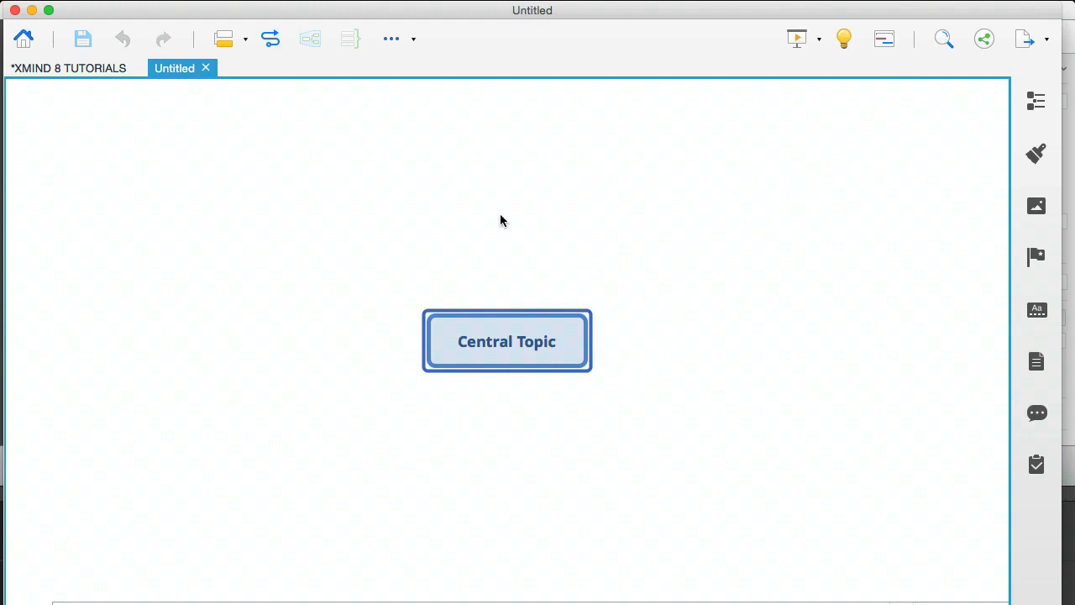
mouse_move(561, 376)
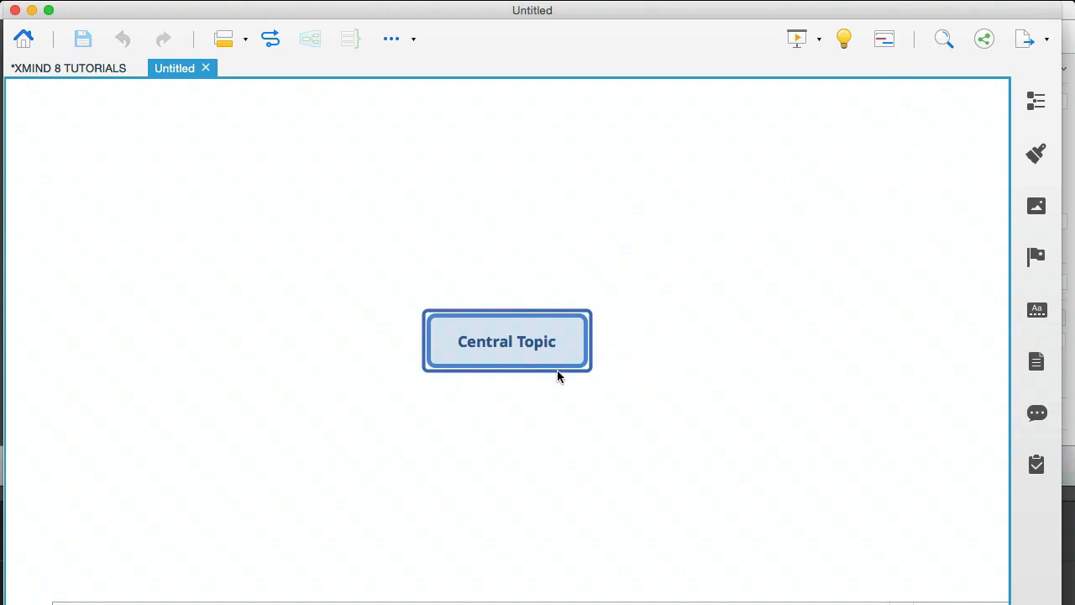
mouse_move(497, 352)
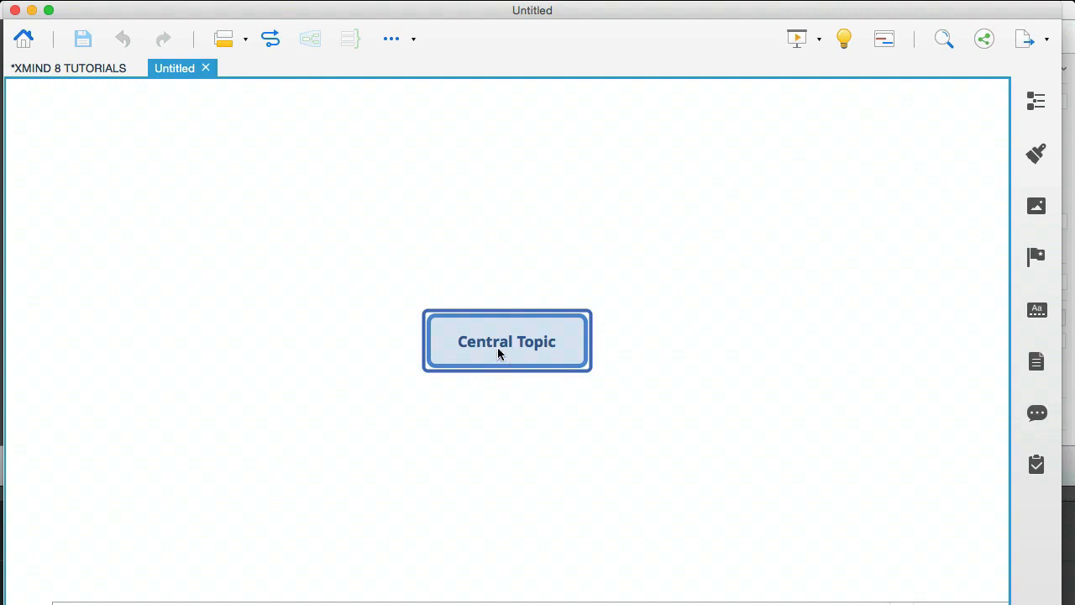
double_click(508, 341)
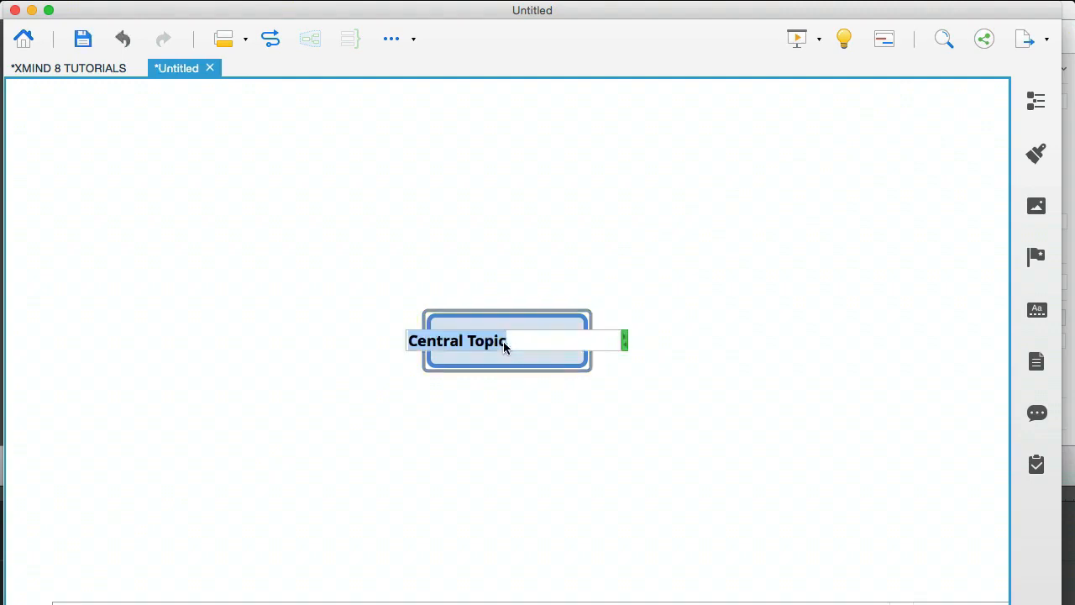
text(My New)
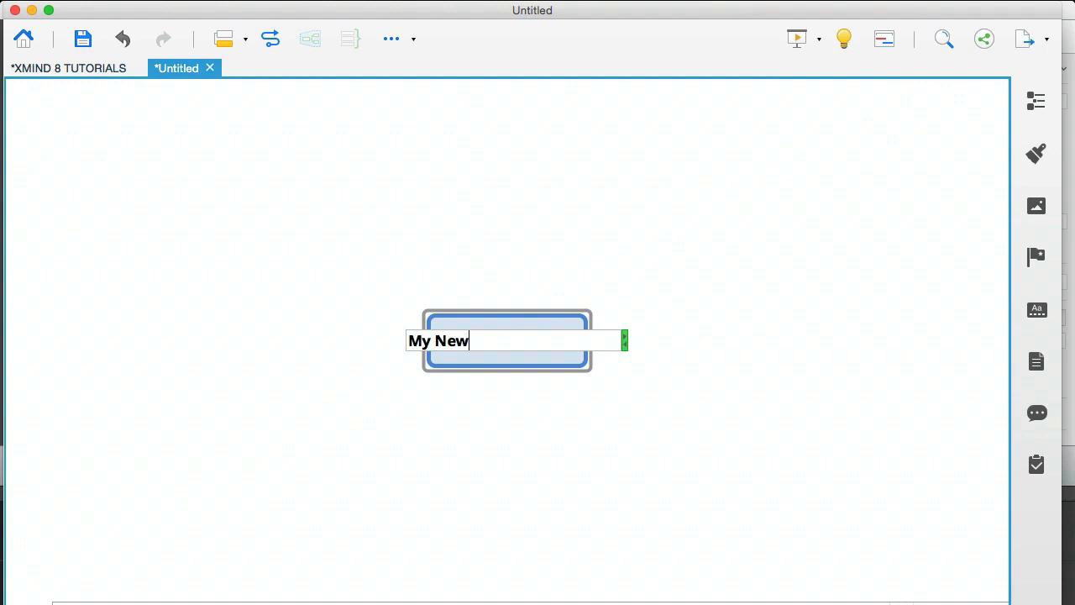
text(Map)
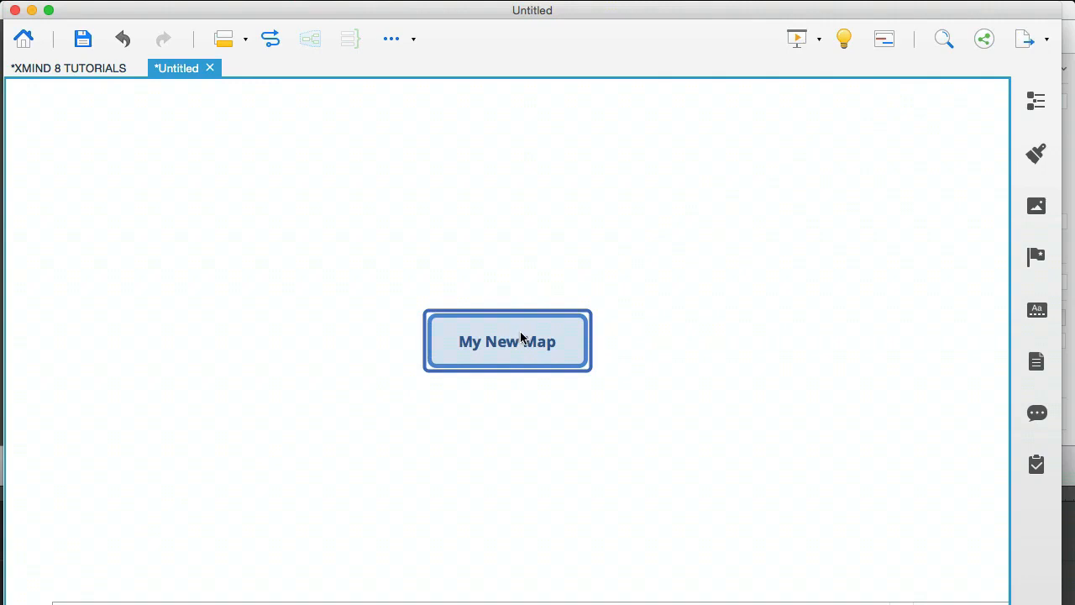
Show the actions available for the 'My New Map' central topic, including Insert and Markers.
right_click(507, 341)
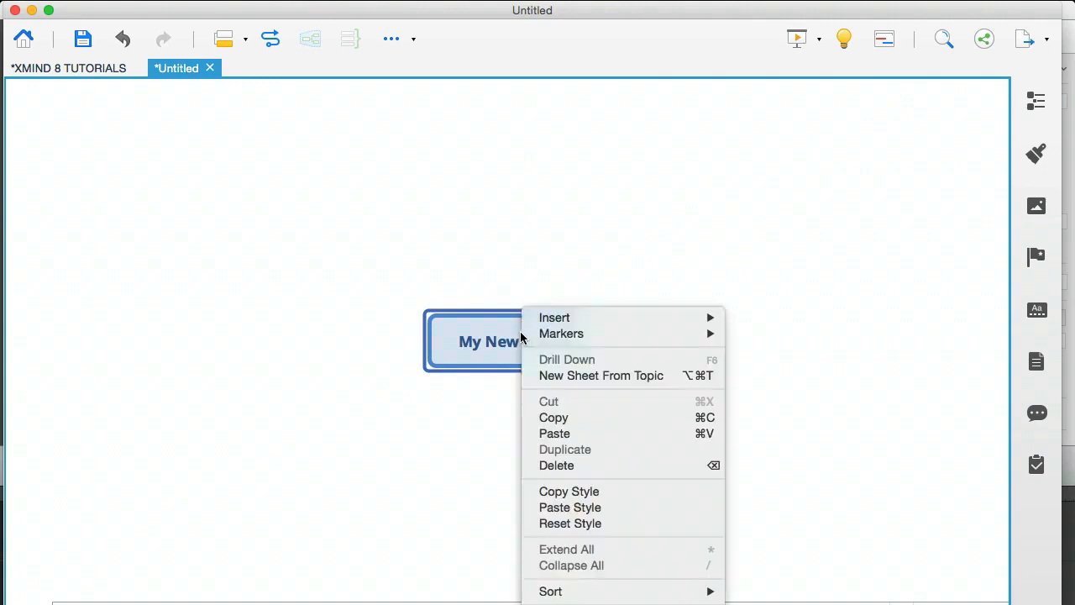
mouse_move(554, 318)
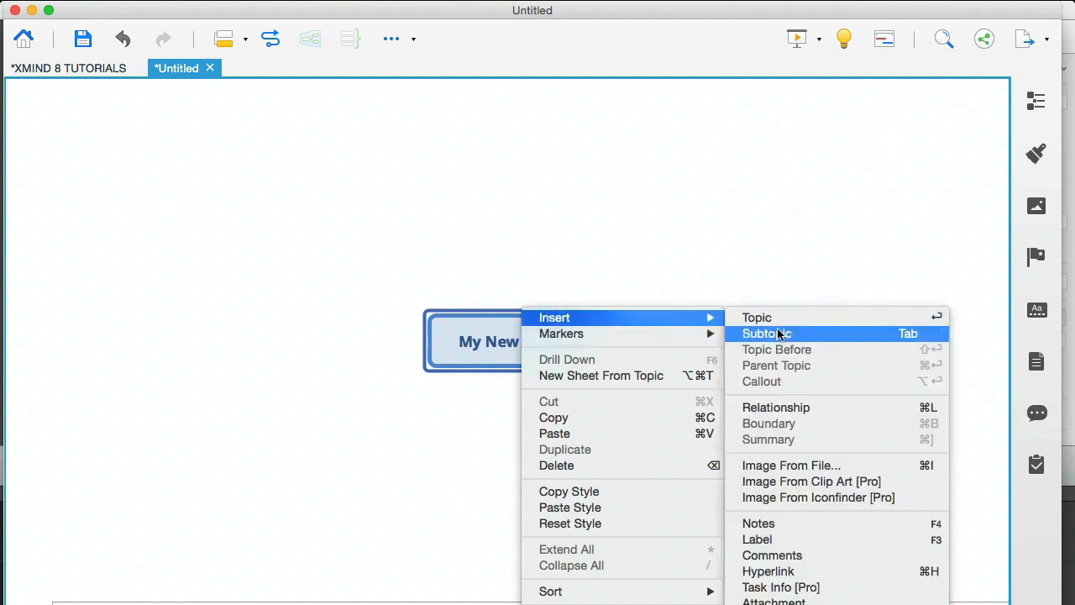
mouse_move(633, 292)
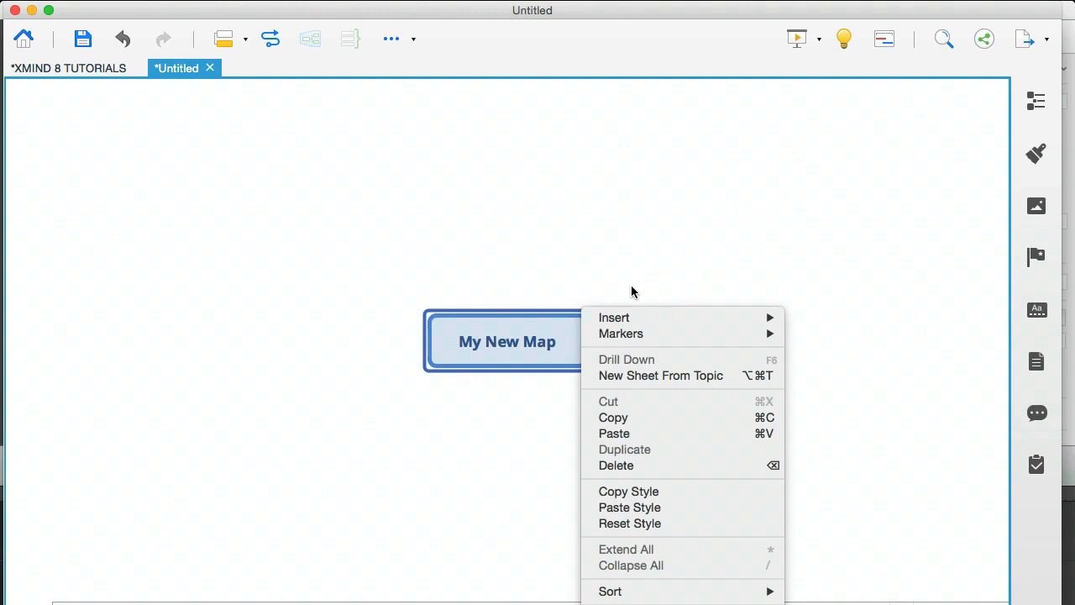
Add a Main Topic 1 branch holding Subtopic 1 and Subtopic 2.
click(596, 267)
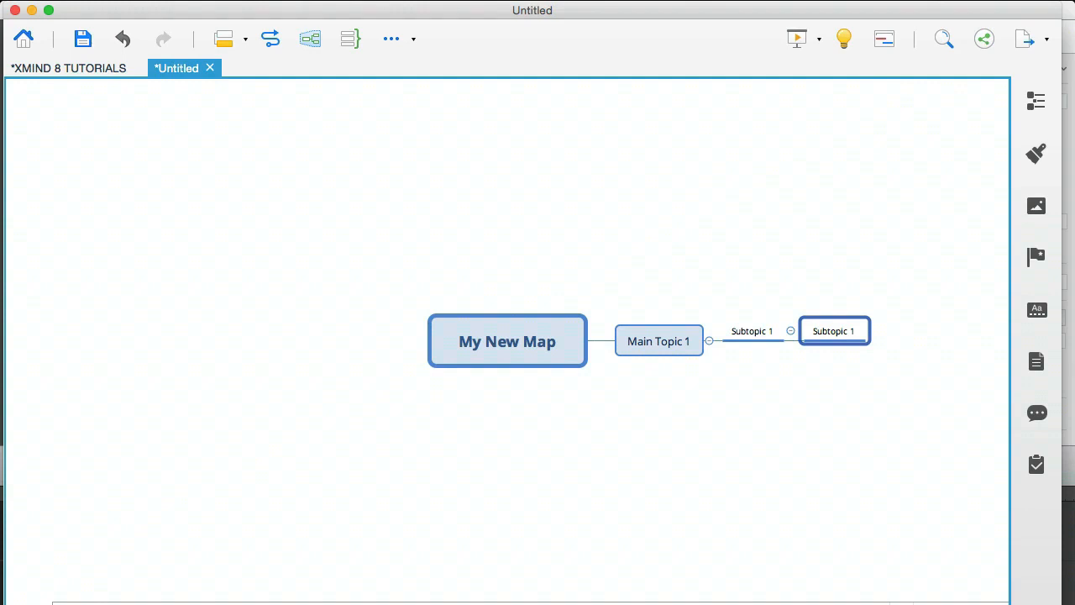
key(Return)
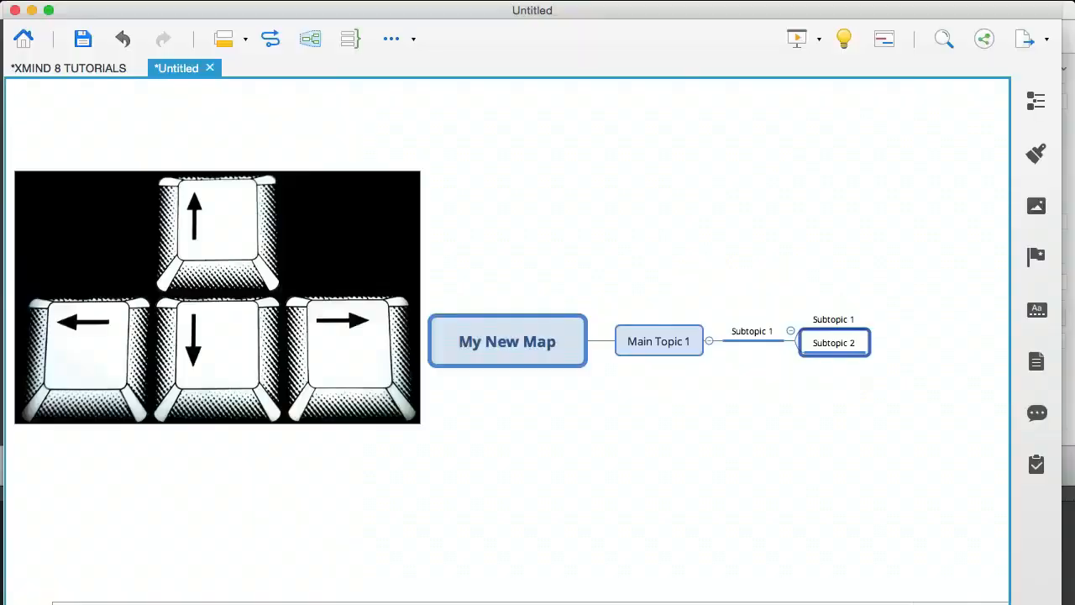
Grow the central topic into four branches, Main Topic 1 through Main Topic 4.
click(658, 341)
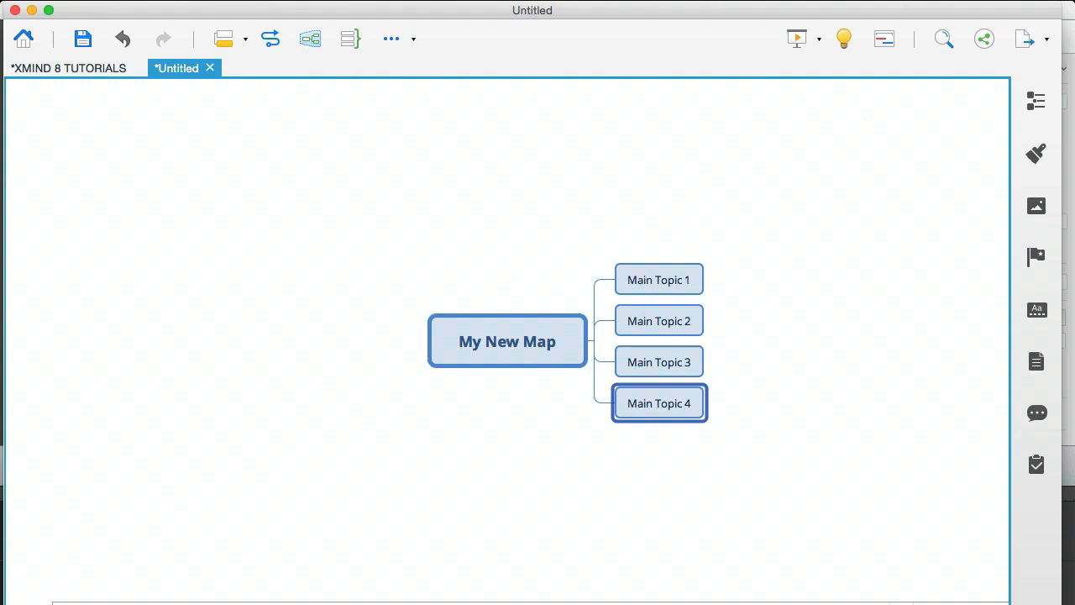
Give each main topic its own subtopics and rename the first one to 'sadsadsada'.
click(658, 278)
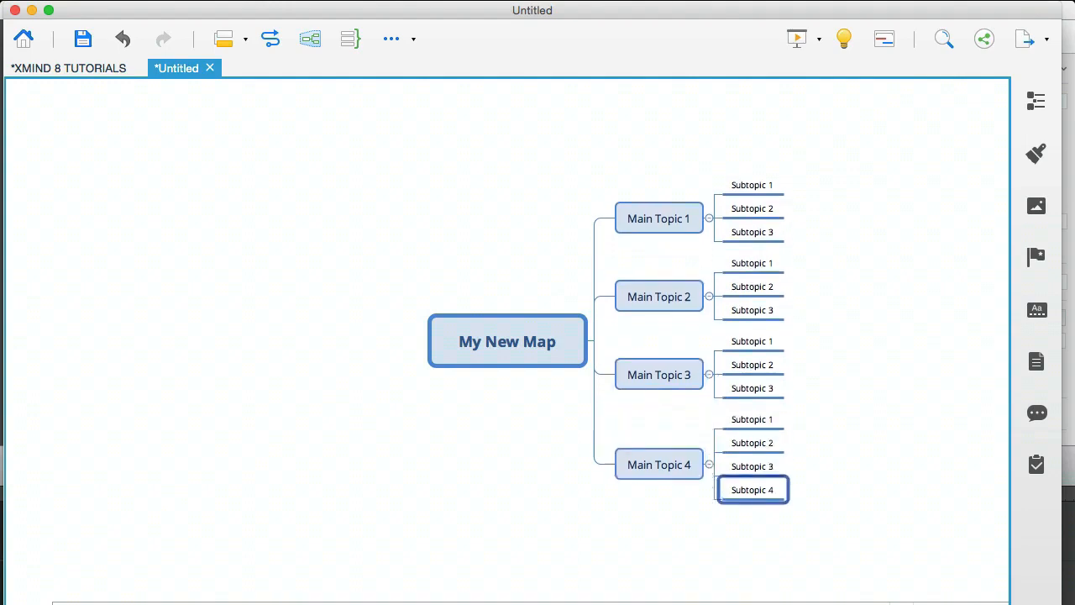
click(658, 219)
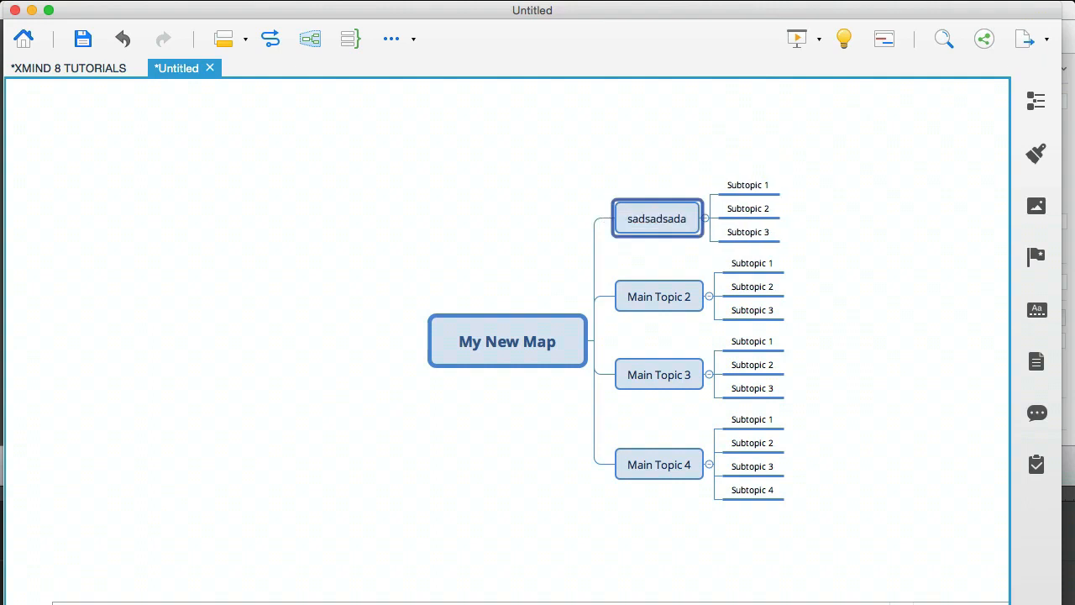
click(659, 295)
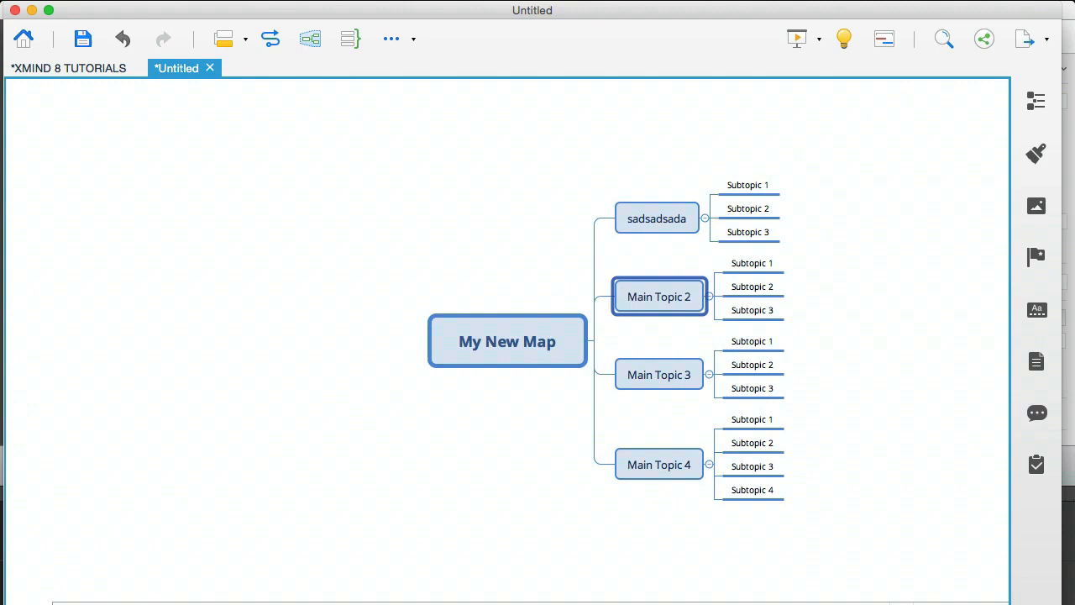
text(3453534534)
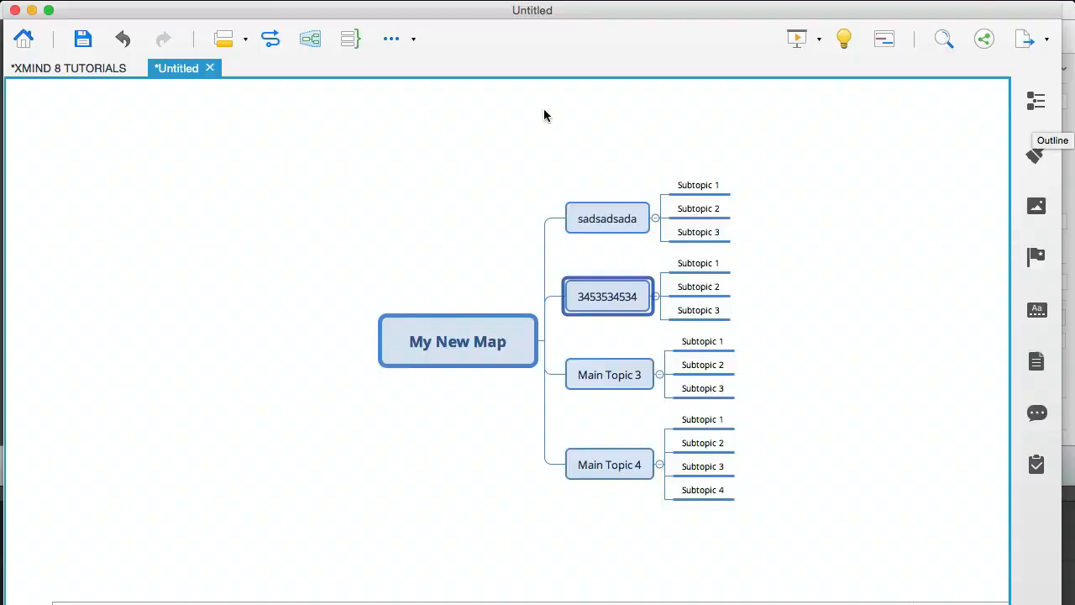
click(1037, 101)
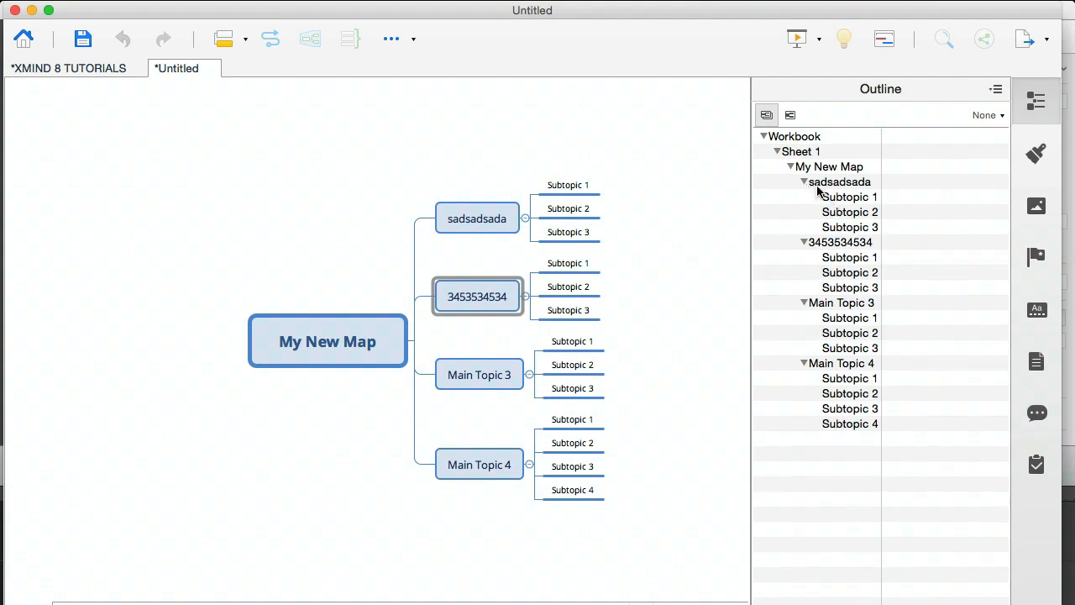
mouse_move(820, 328)
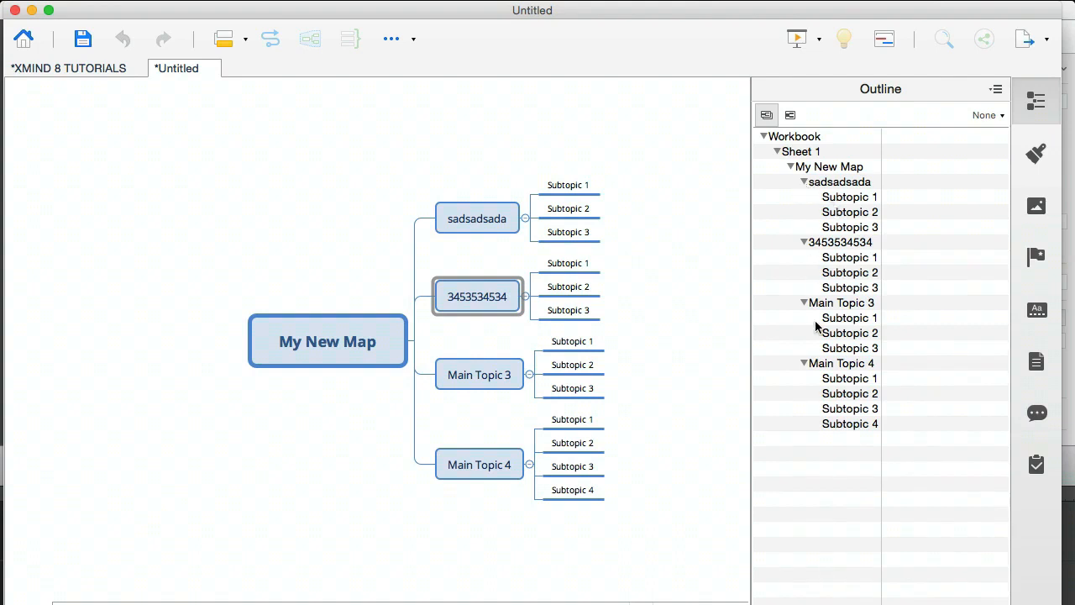
mouse_move(825, 167)
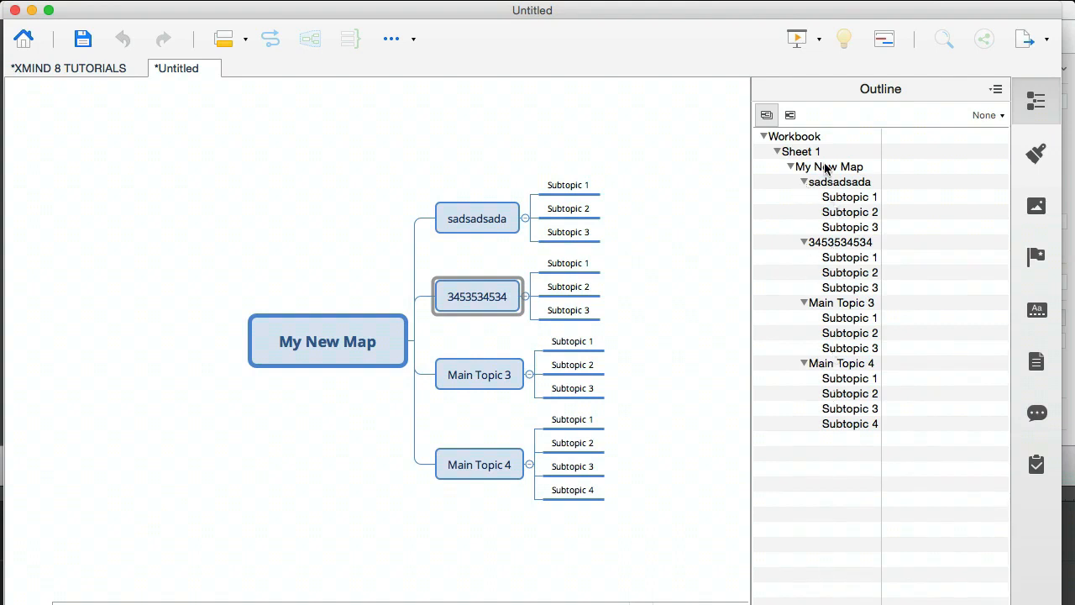
click(789, 114)
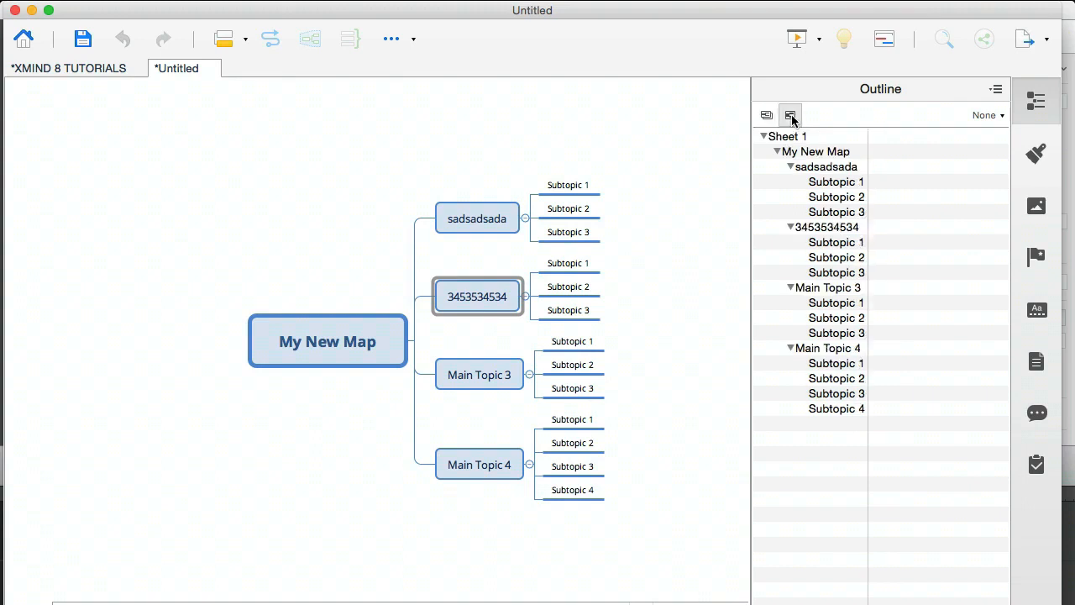
click(766, 114)
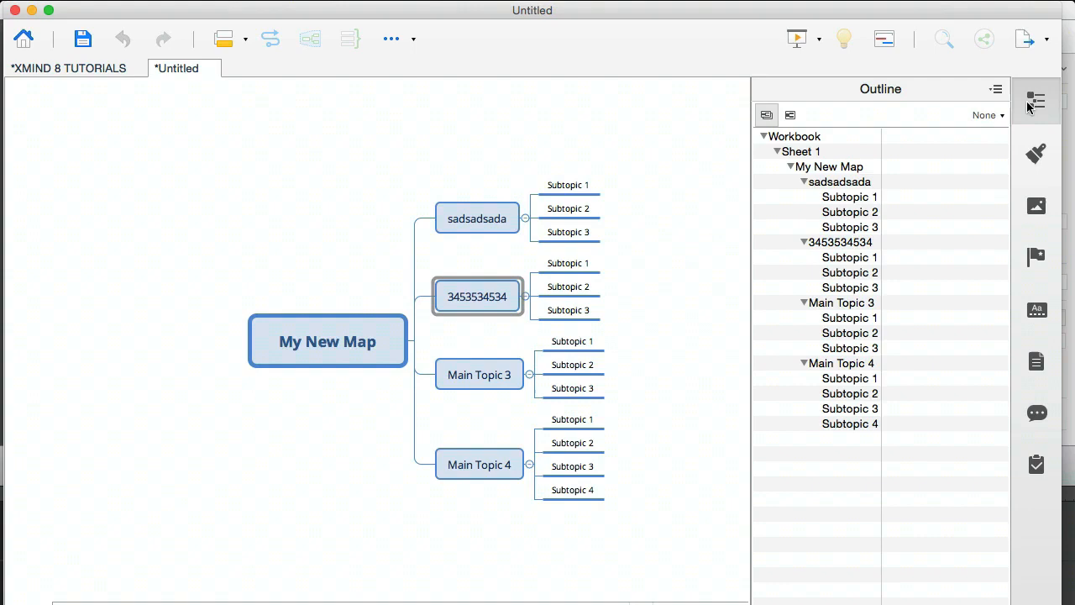
click(1035, 101)
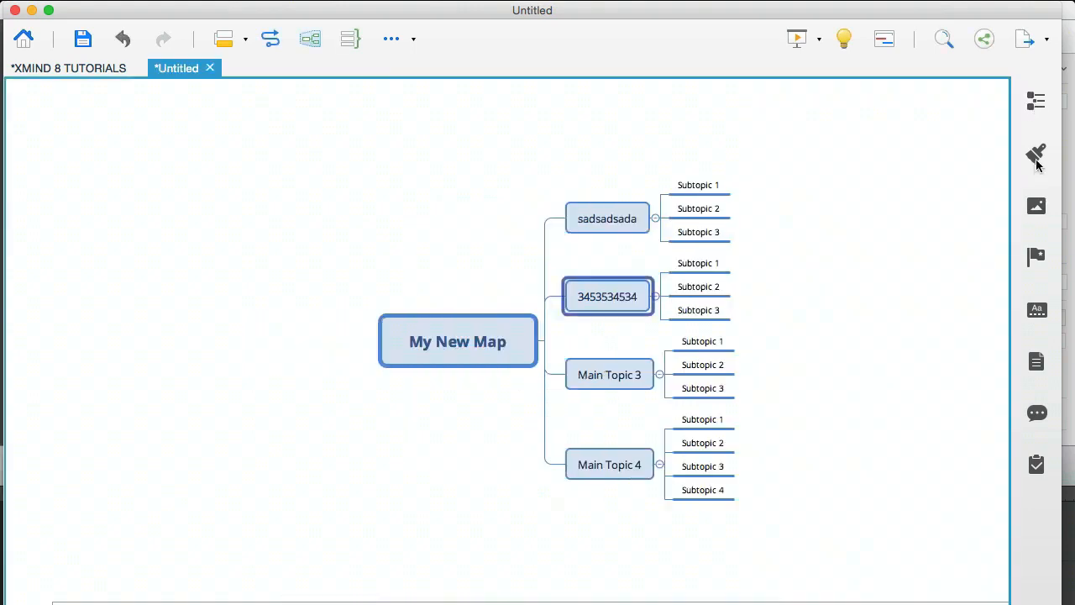
click(1036, 156)
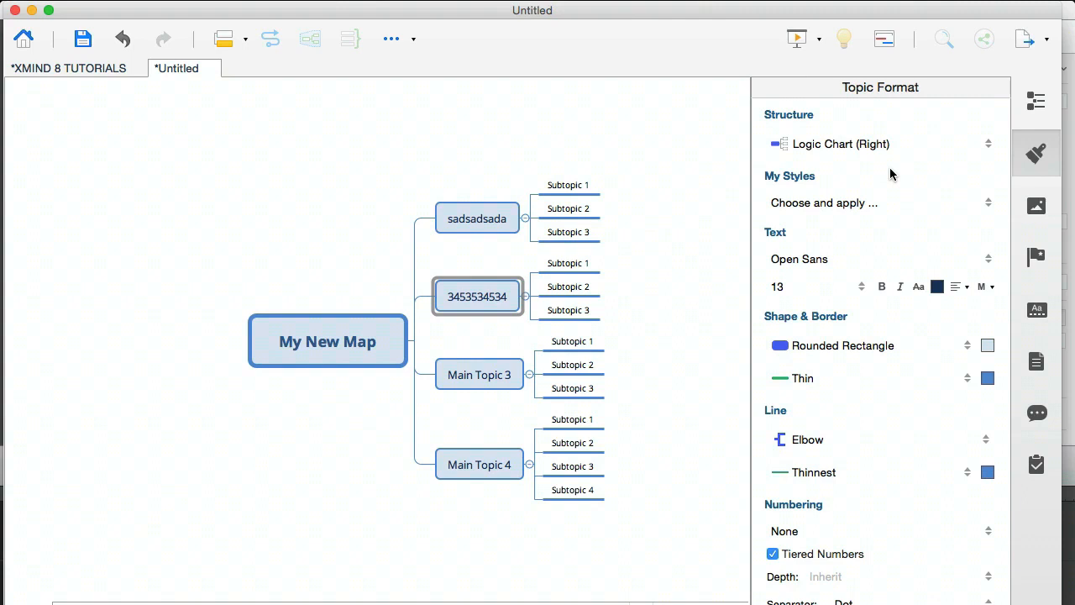
mouse_move(863, 198)
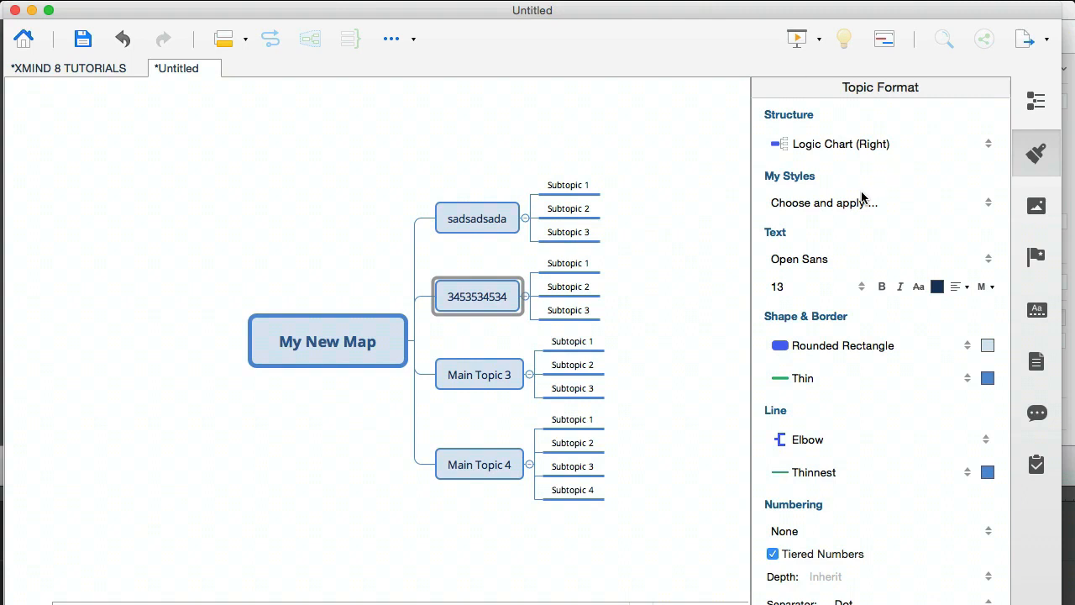
mouse_move(944, 299)
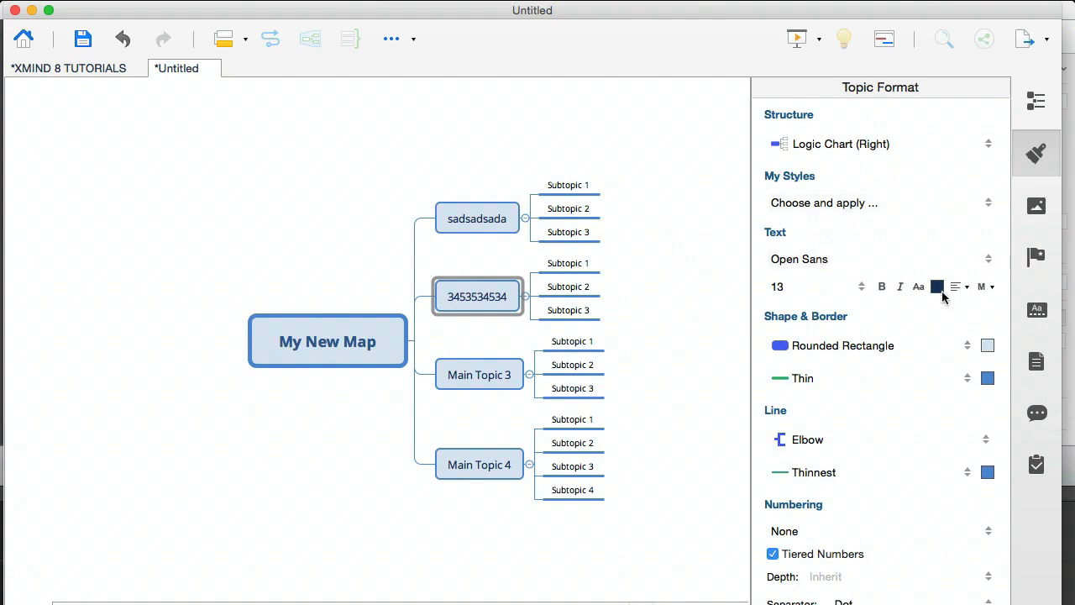
click(937, 285)
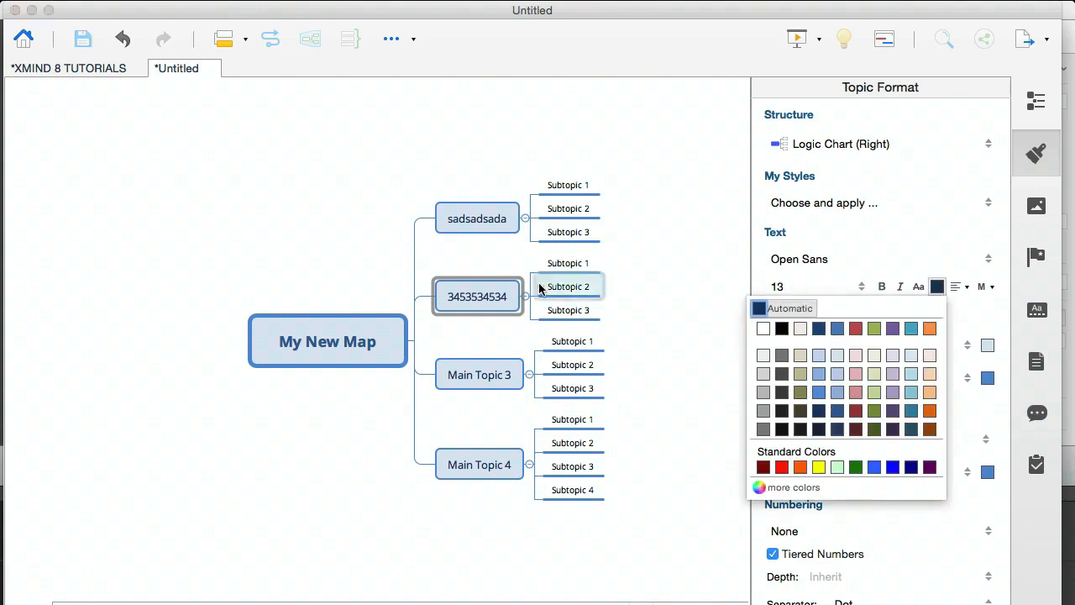
mouse_move(747, 380)
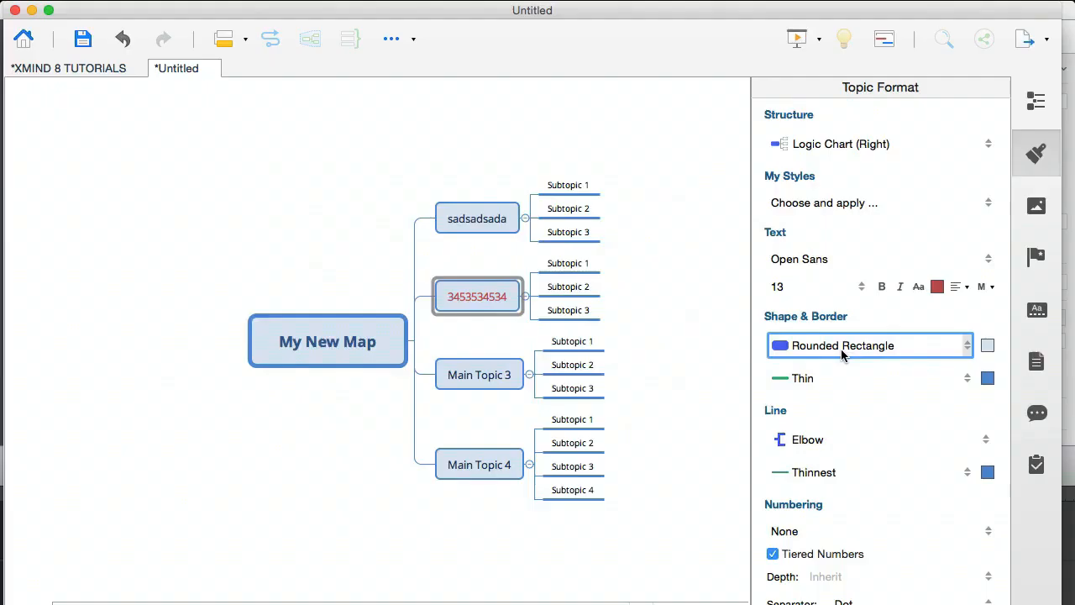
mouse_move(826, 352)
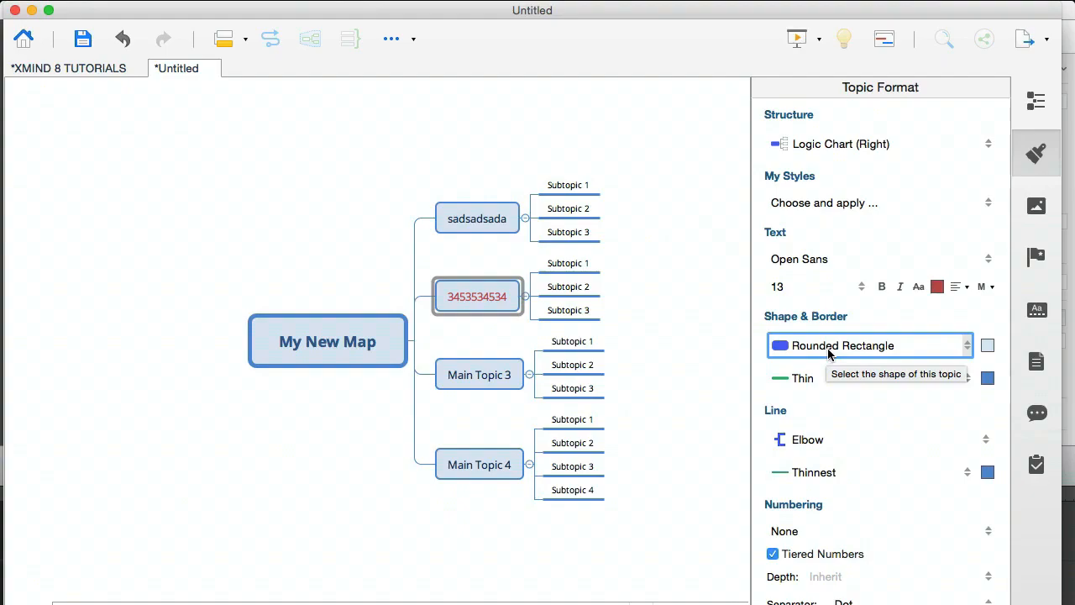
click(870, 346)
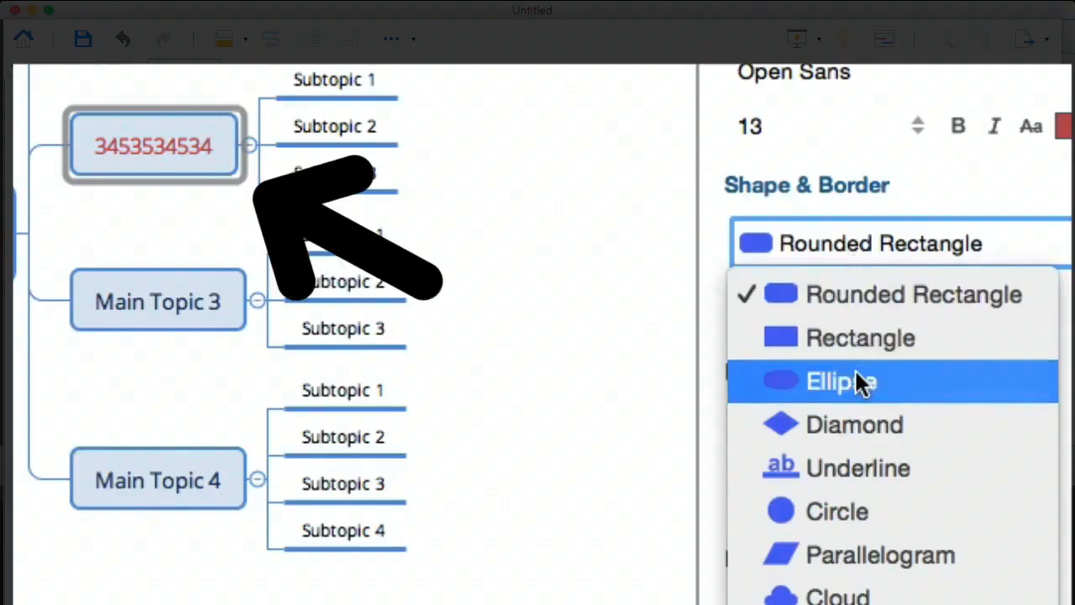
click(839, 379)
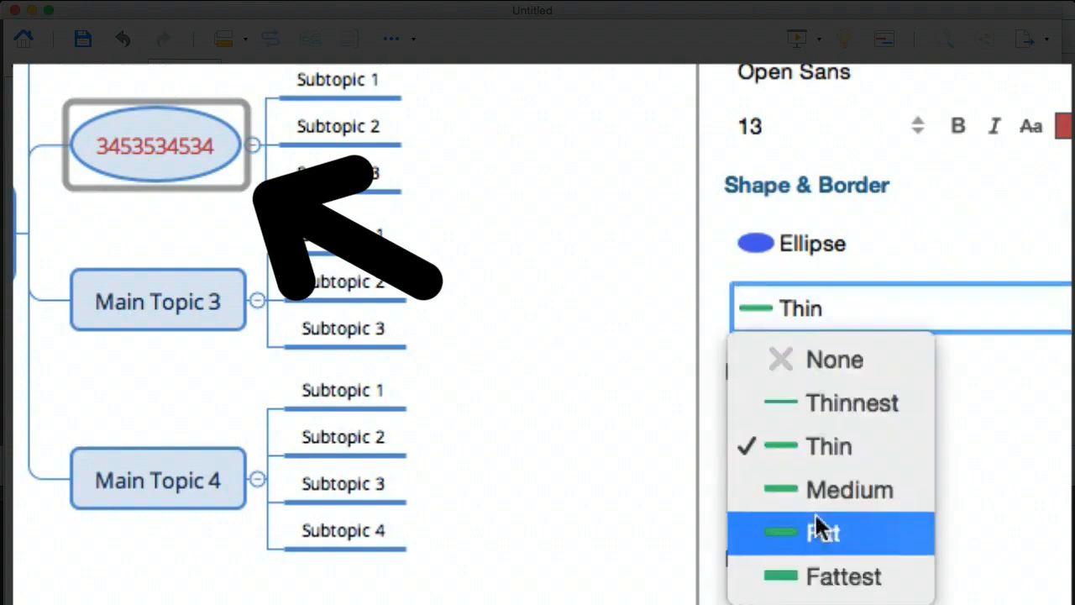
click(821, 531)
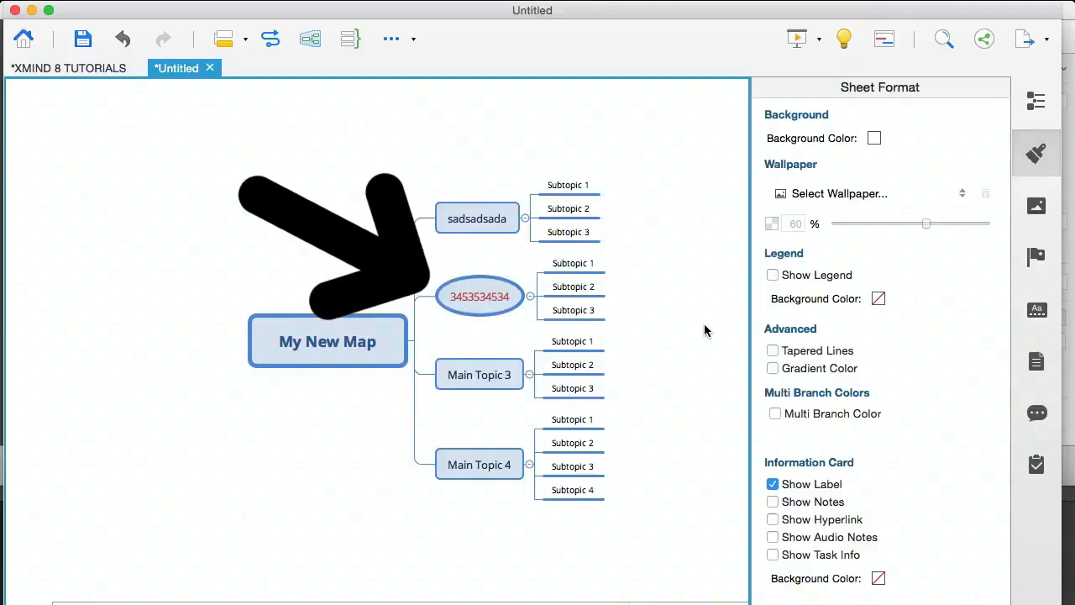
Hide the Sheet Format side panel so the map fills the canvas.
click(480, 295)
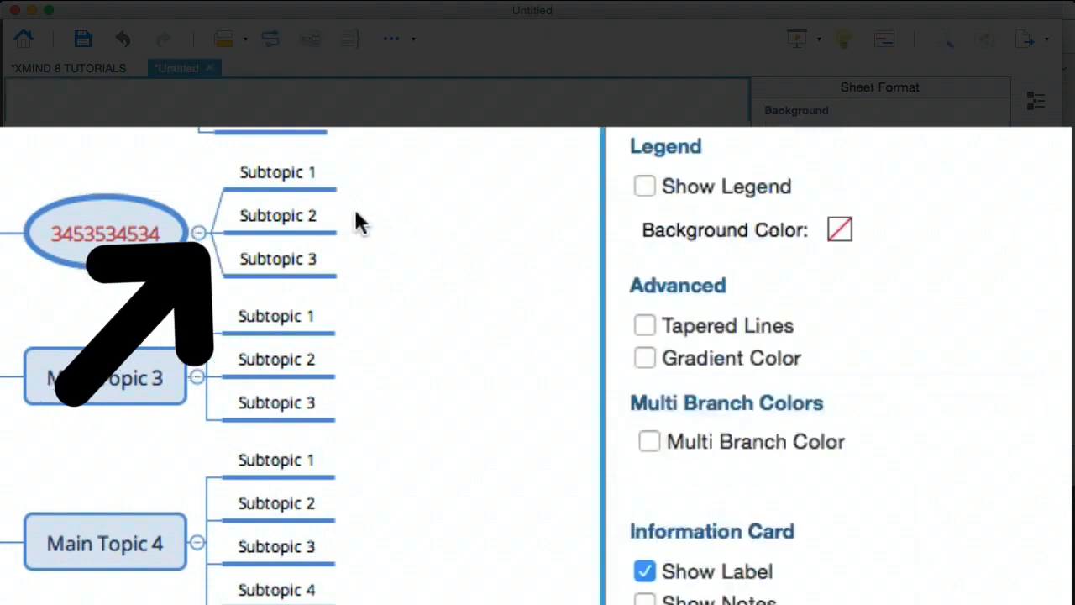
mouse_move(420, 232)
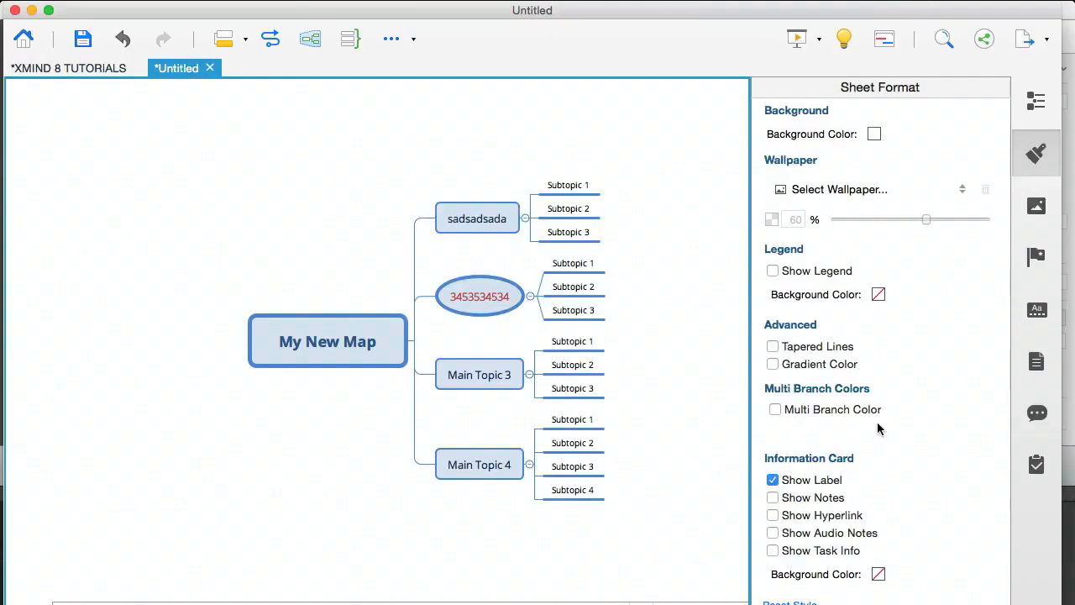
mouse_move(1036, 160)
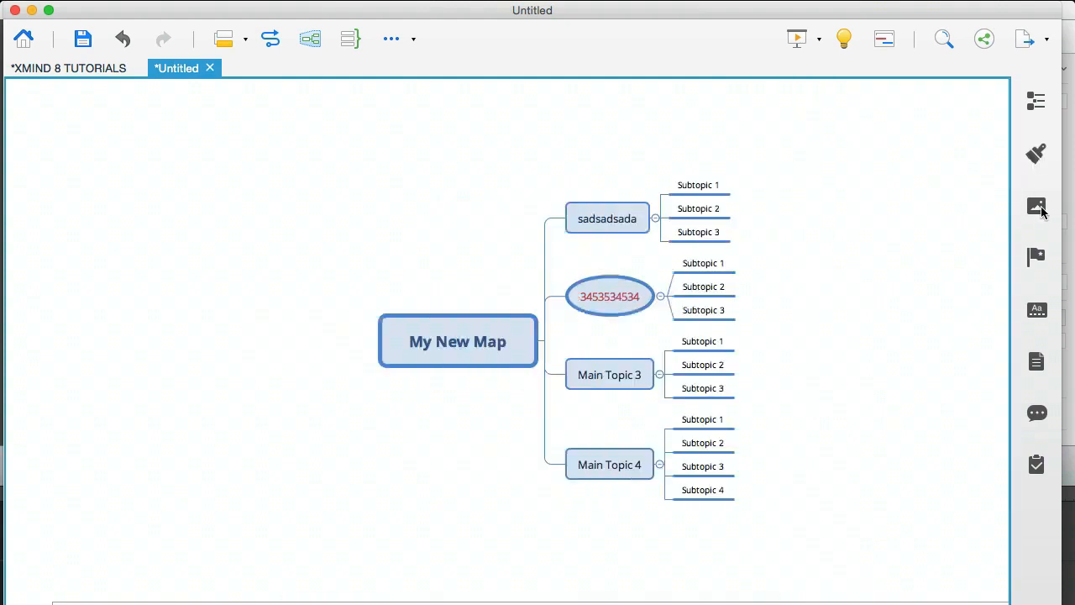
click(1036, 205)
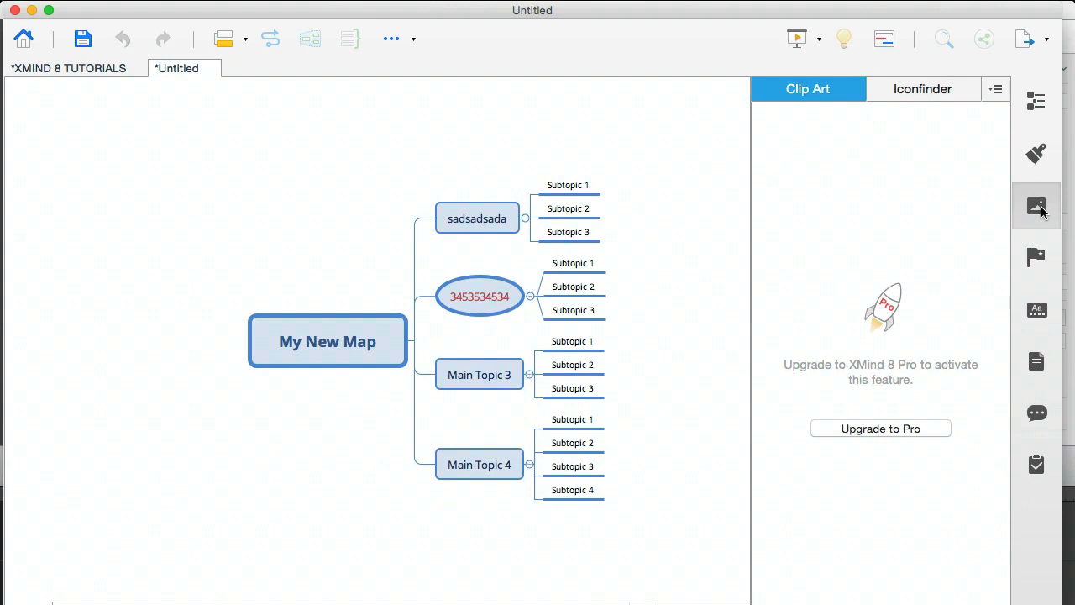
mouse_move(803, 94)
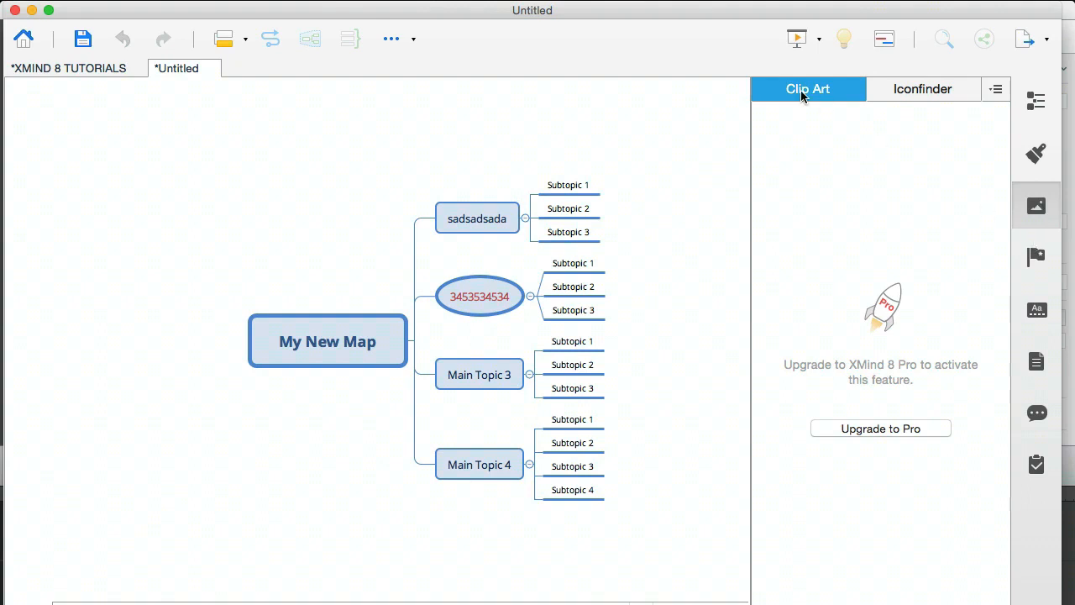
click(922, 89)
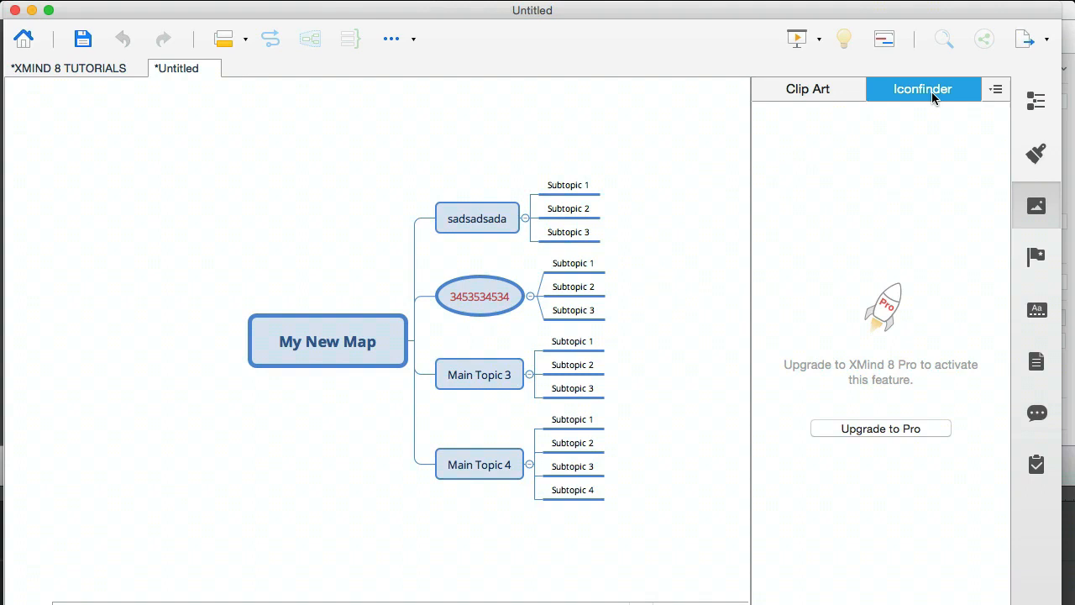
mouse_move(819, 95)
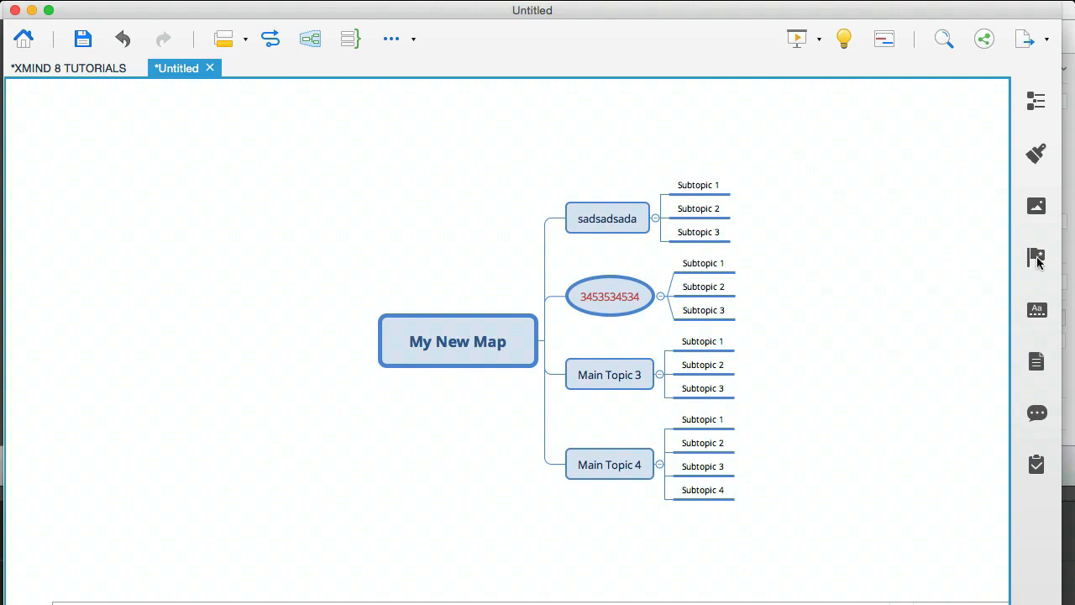
click(1037, 259)
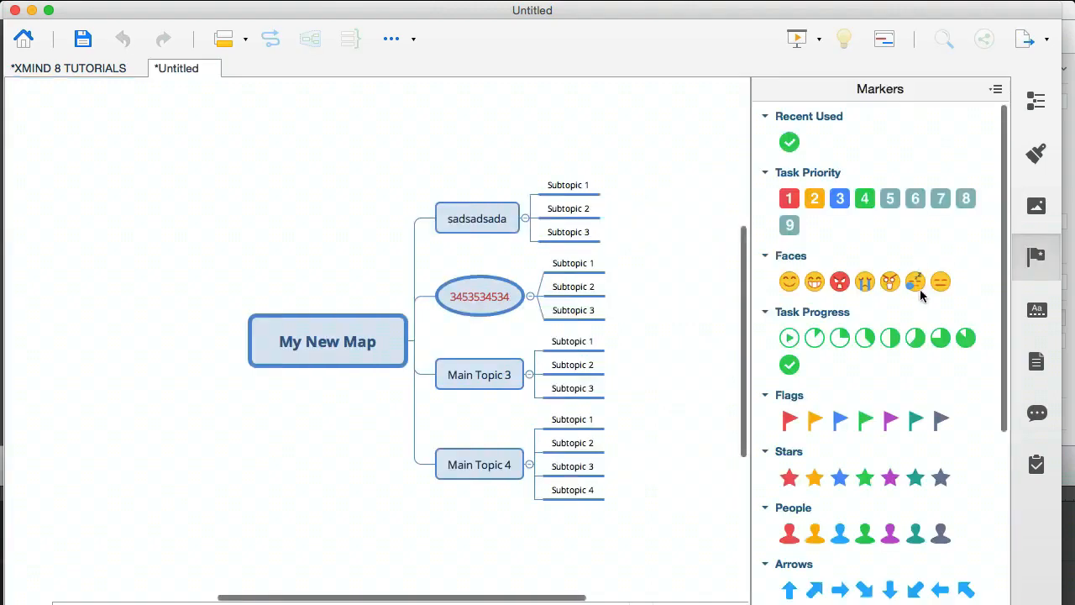
scroll(down, 3)
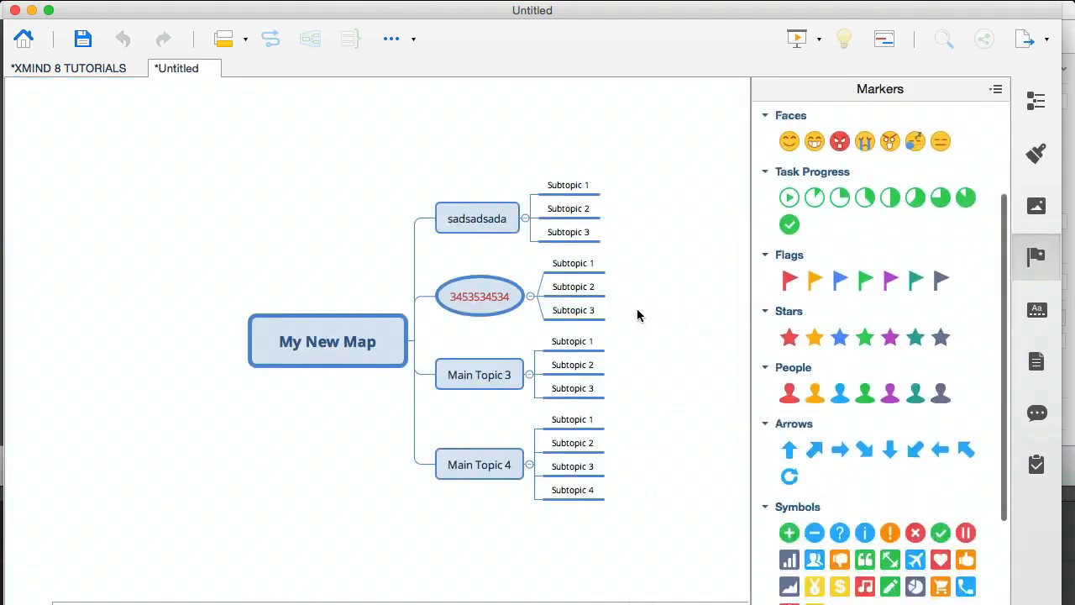
click(575, 262)
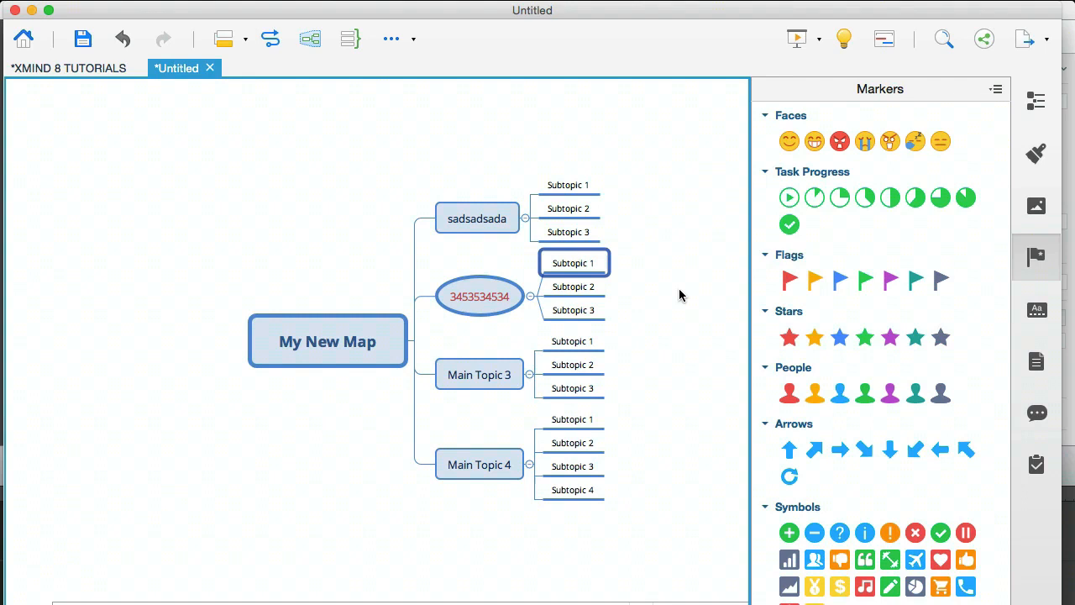
mouse_move(890, 510)
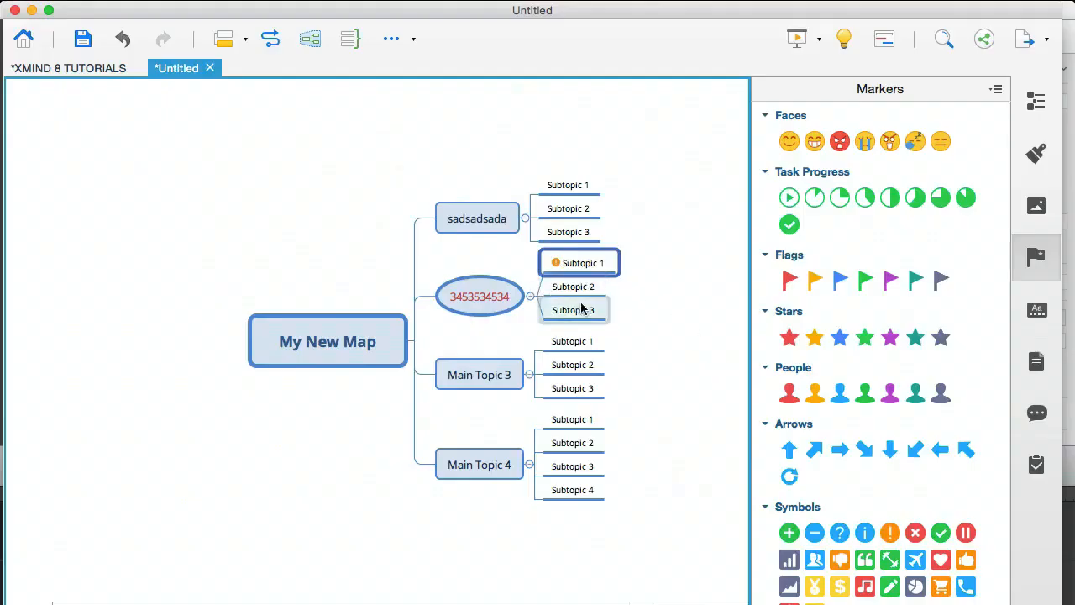
click(692, 418)
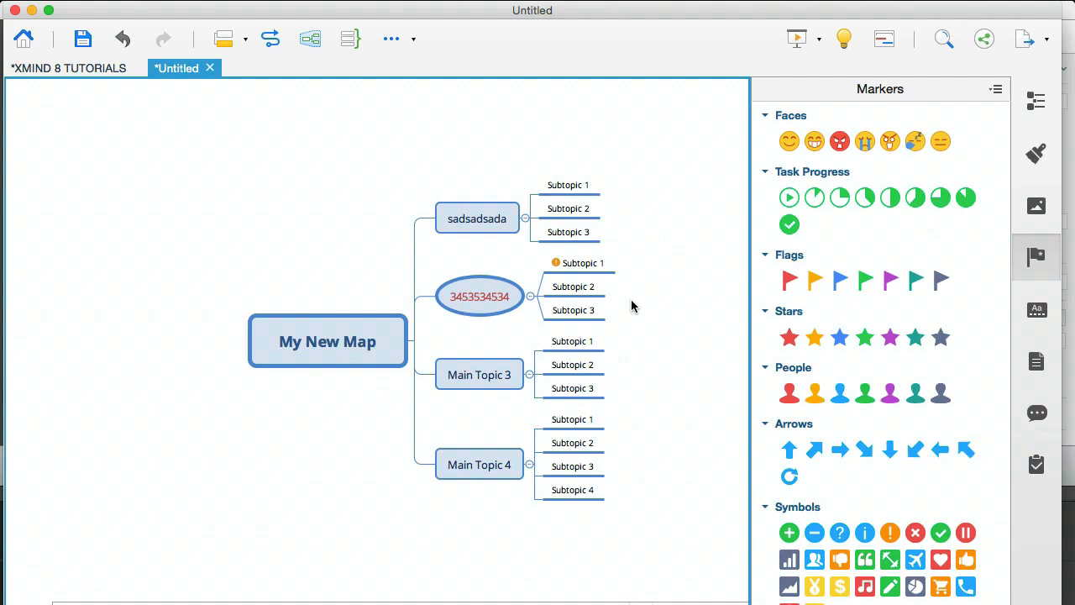
mouse_move(880, 443)
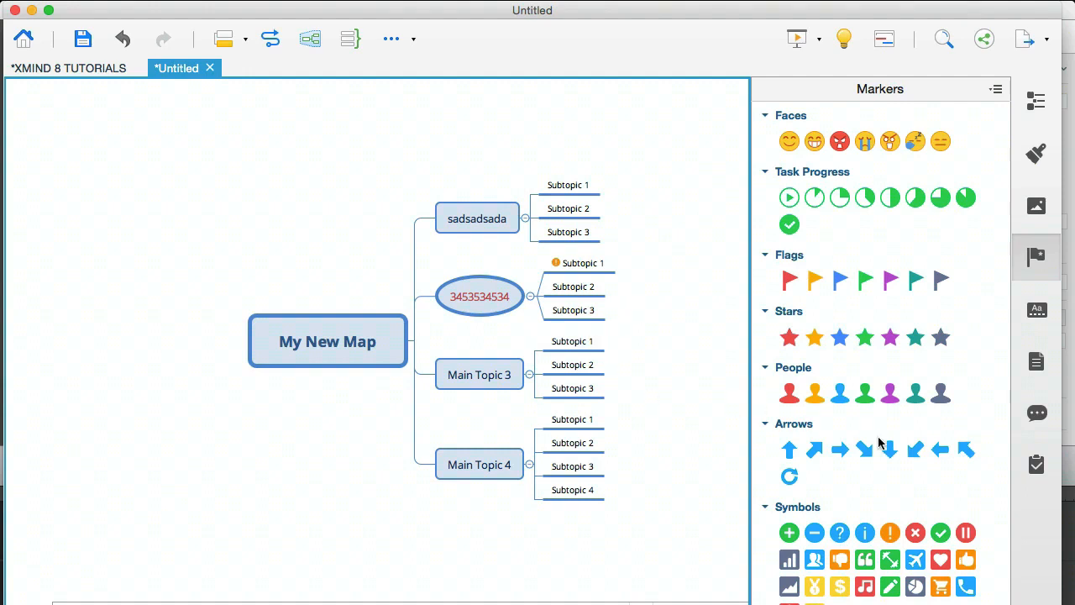
scroll(down, 3)
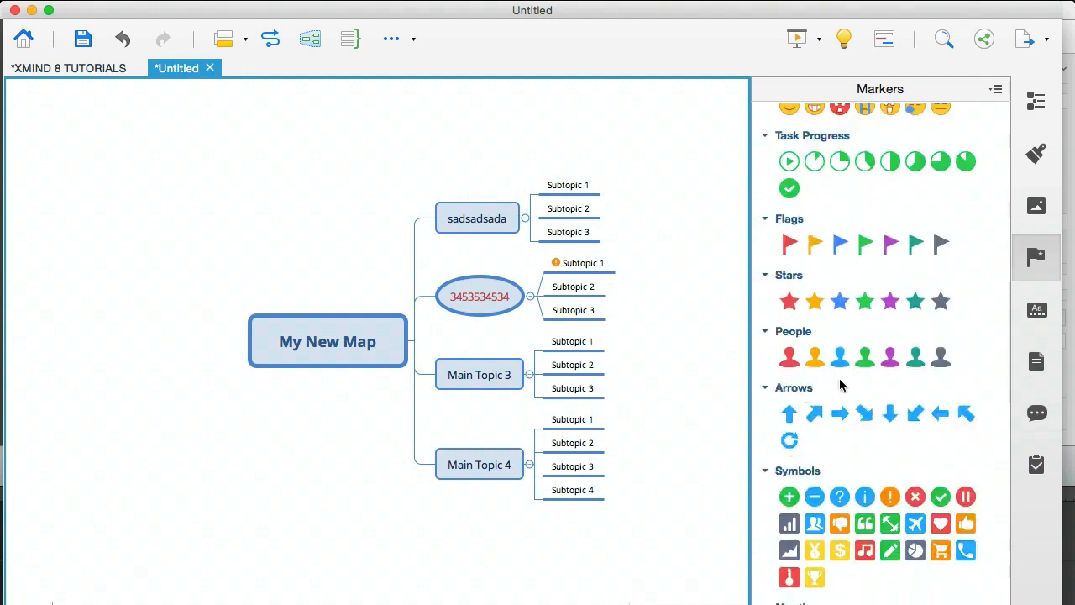
mouse_move(640, 366)
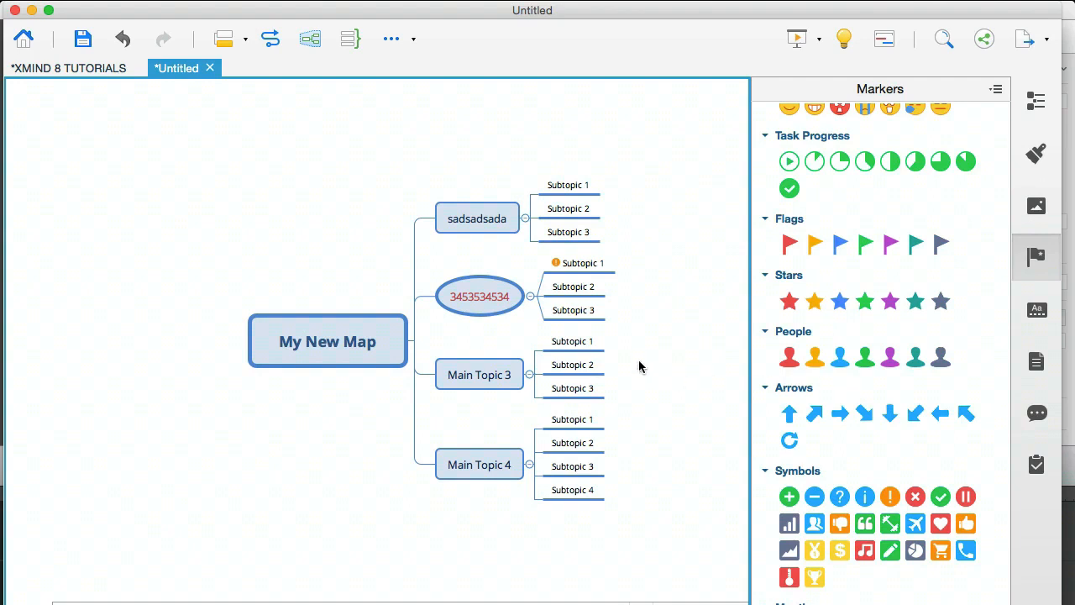
click(574, 286)
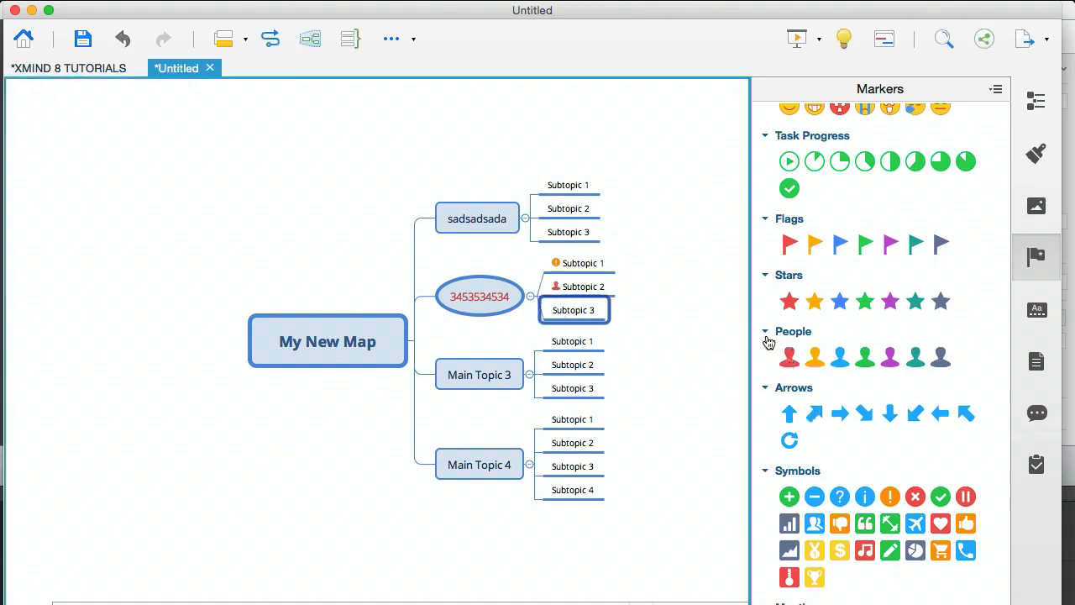
click(840, 356)
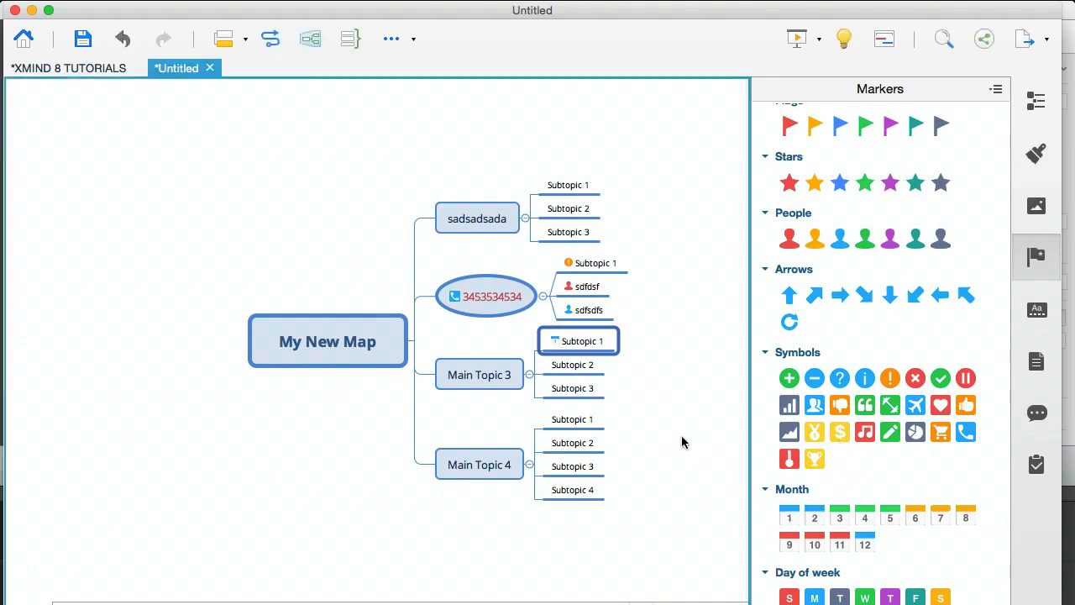
click(571, 363)
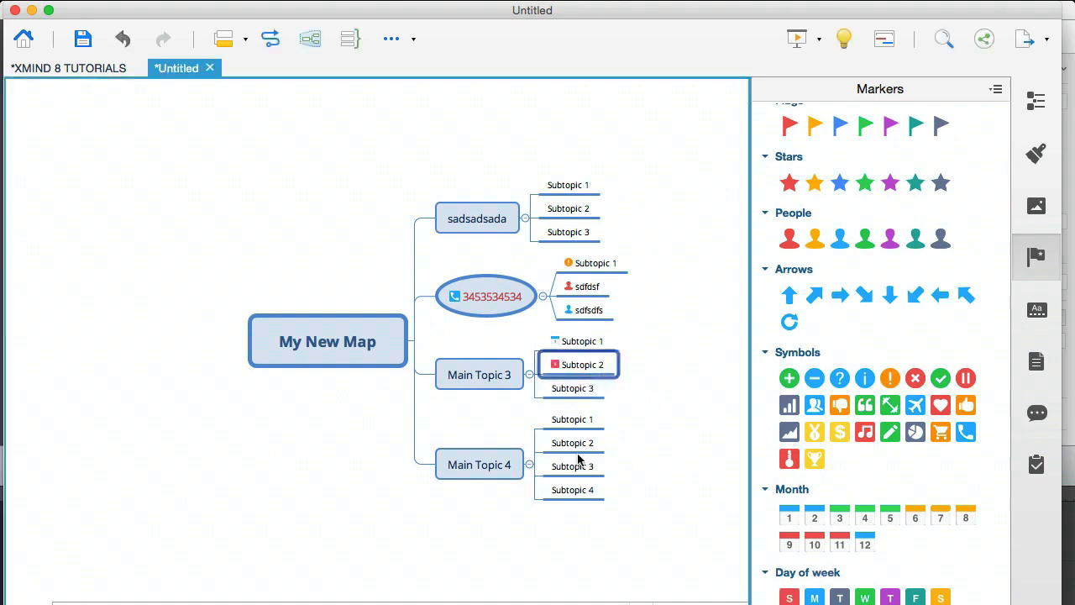
Tag Main Topic 4's subtopics, from Subtopic 3 to Subtopic 6, with day-of-week markers.
click(571, 419)
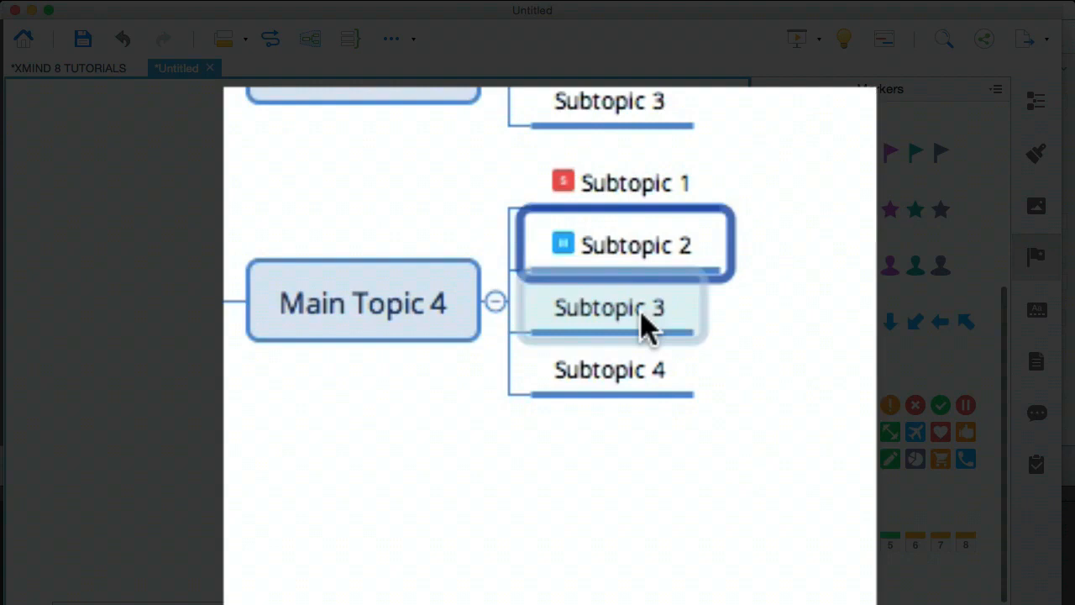
click(609, 308)
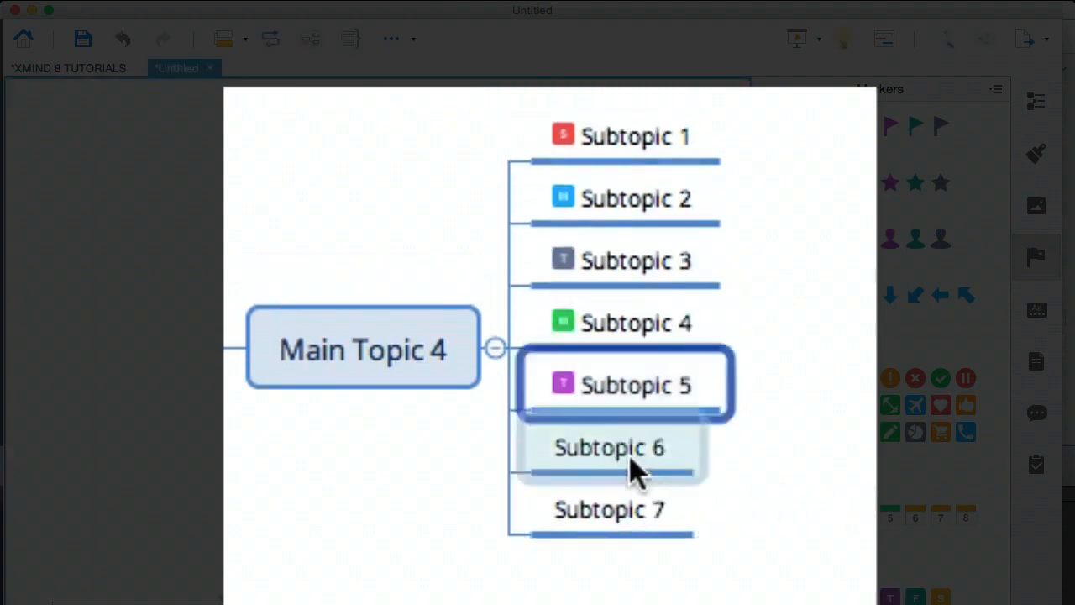
click(608, 446)
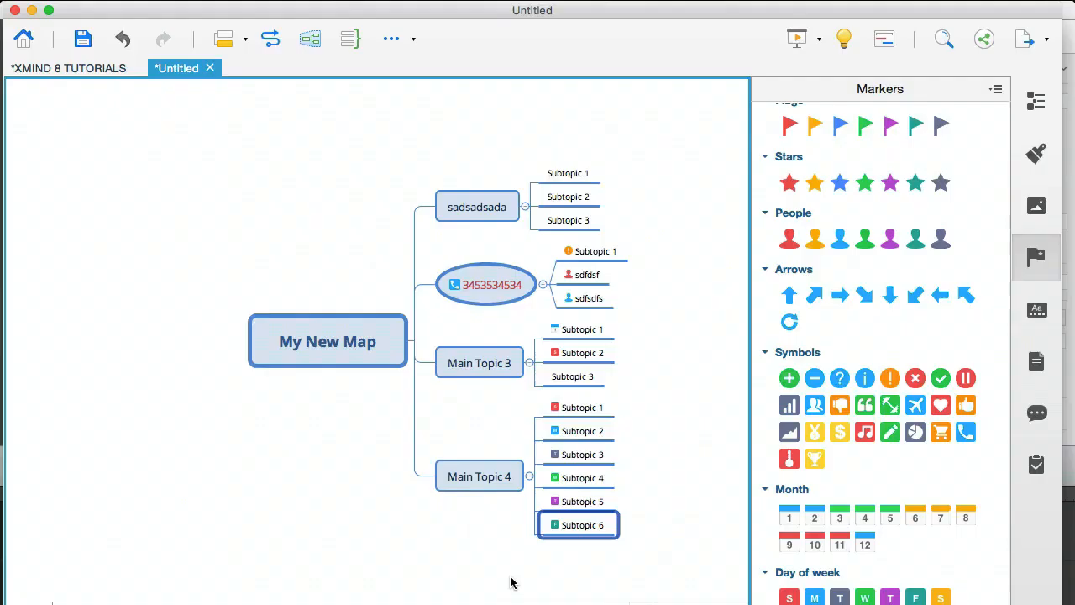
Zoom in on Main Topic 4's subtopics and show the list of map themes.
click(67, 67)
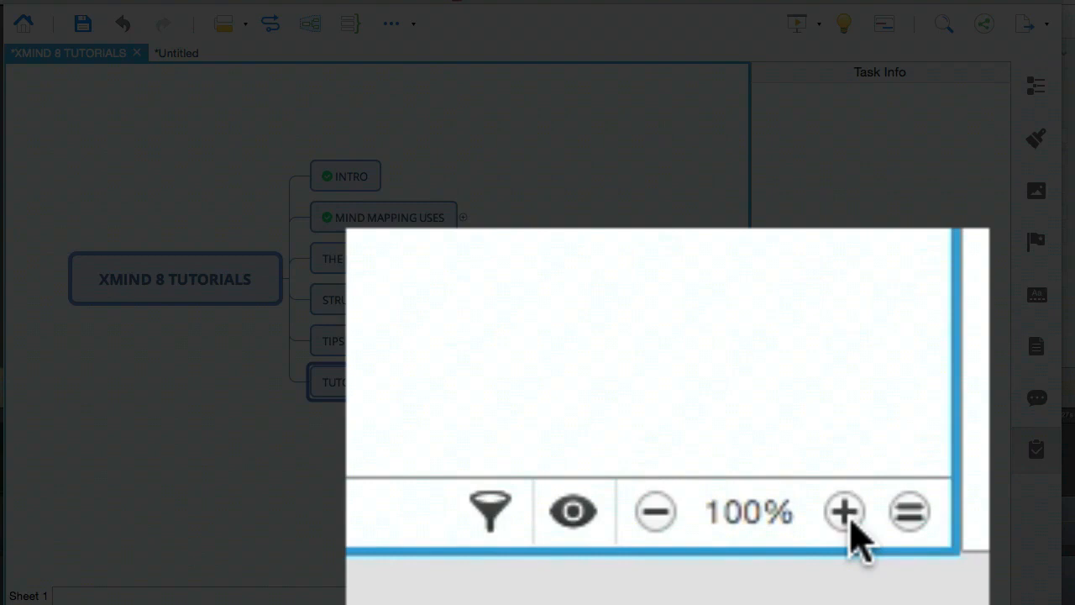
click(843, 510)
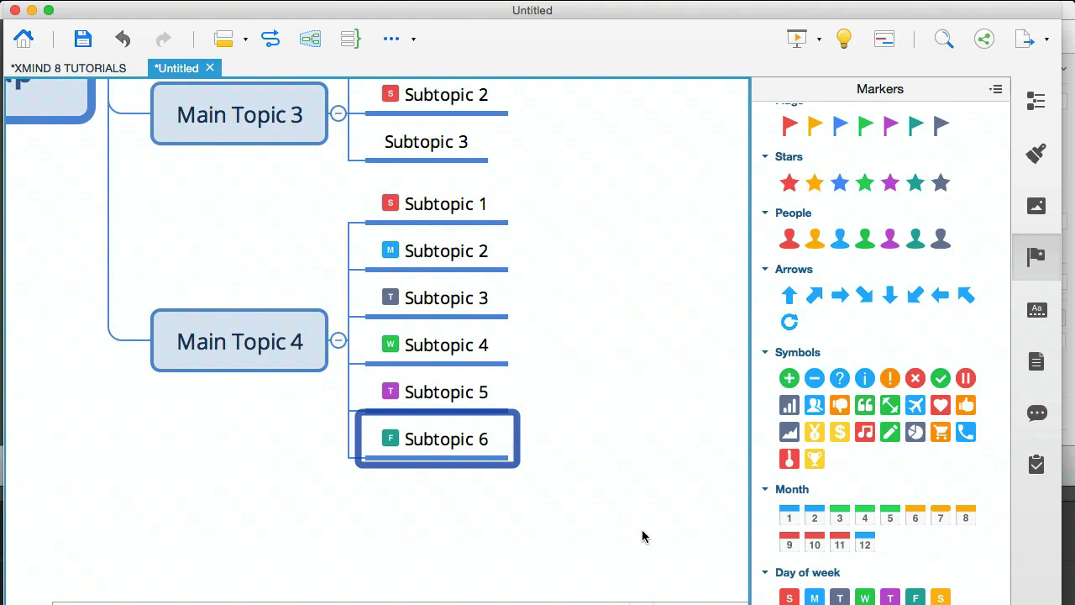
scroll(down, 3)
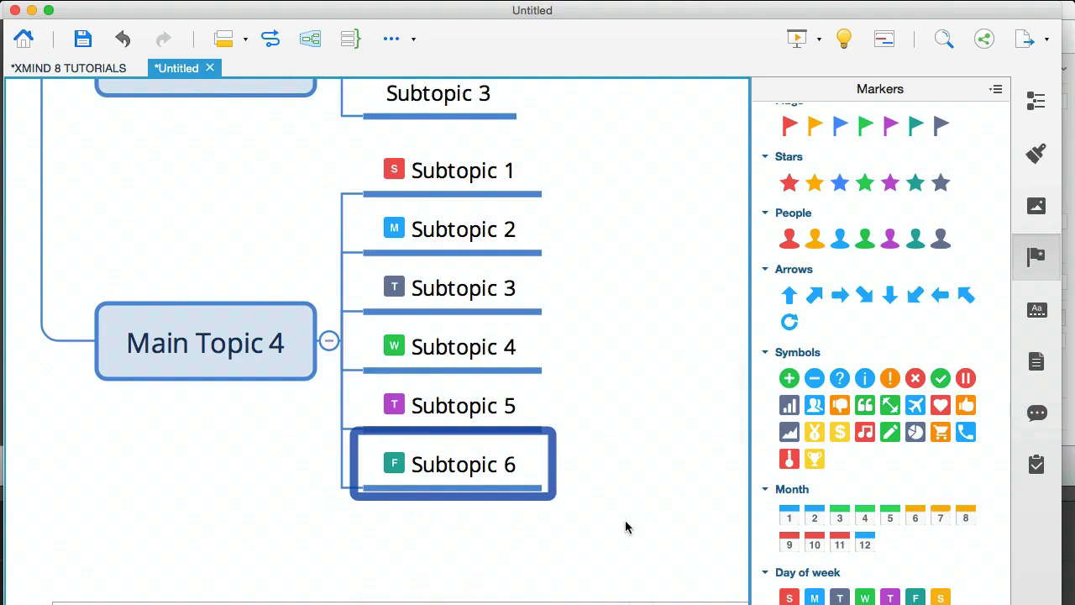
mouse_move(1068, 333)
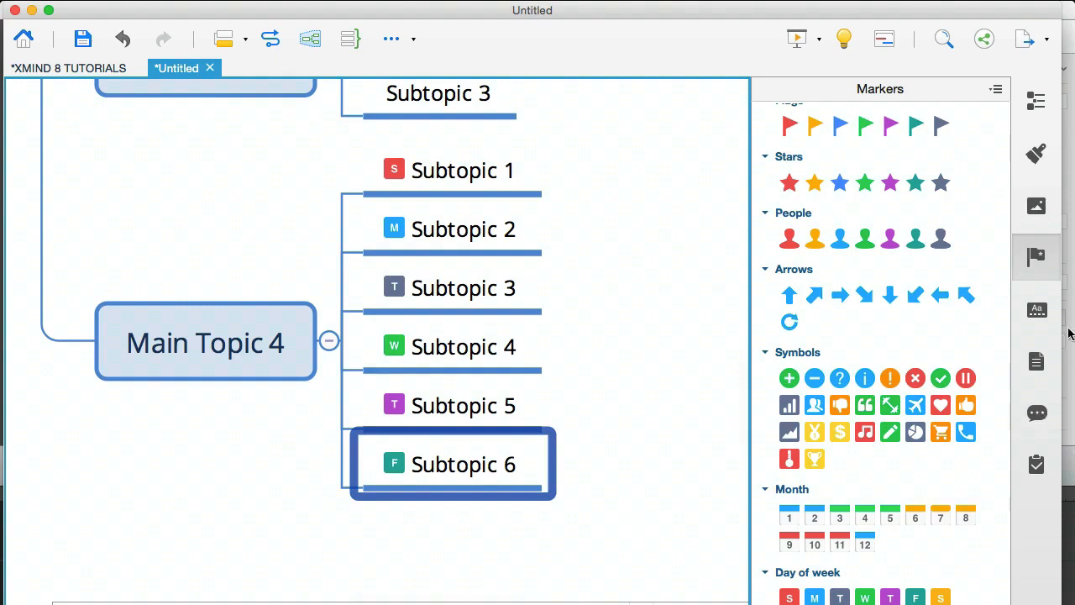
click(1036, 309)
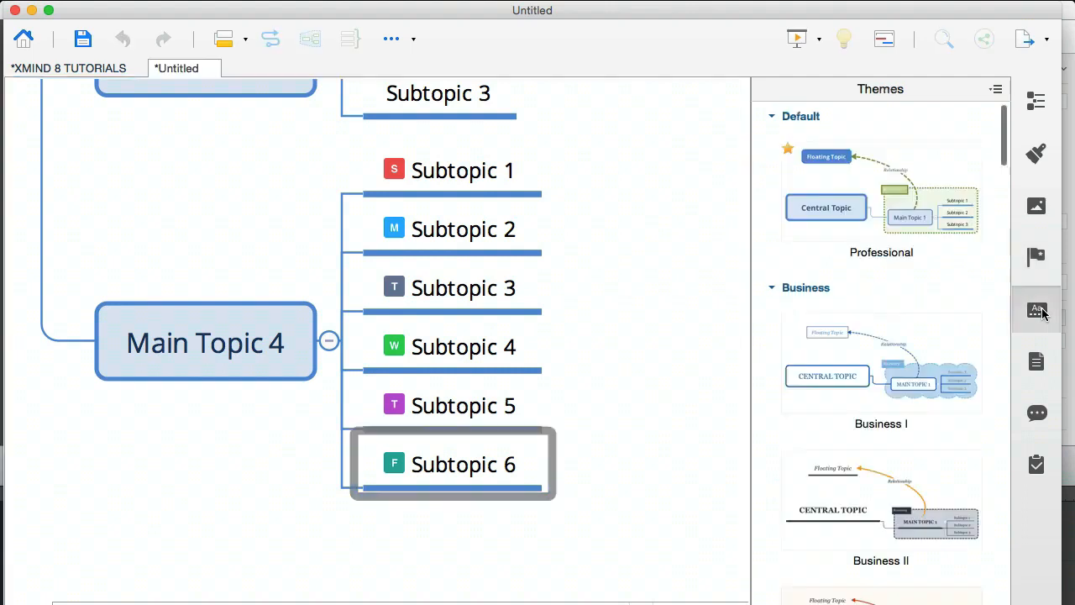
mouse_move(939, 317)
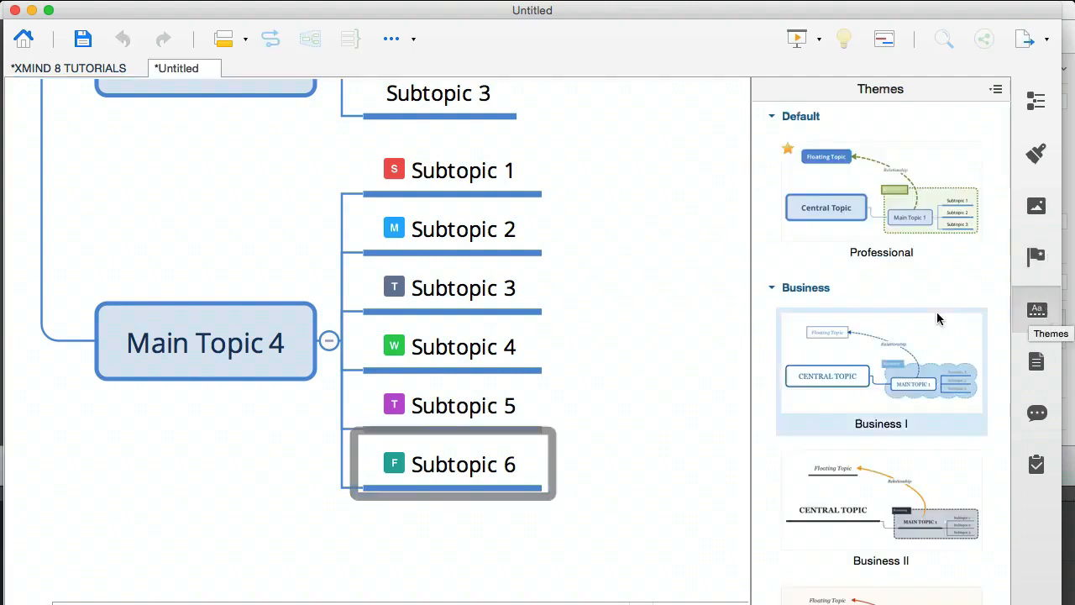
Apply the Business III theme with Override for custom styles, then zoom back out.
scroll(down, 3)
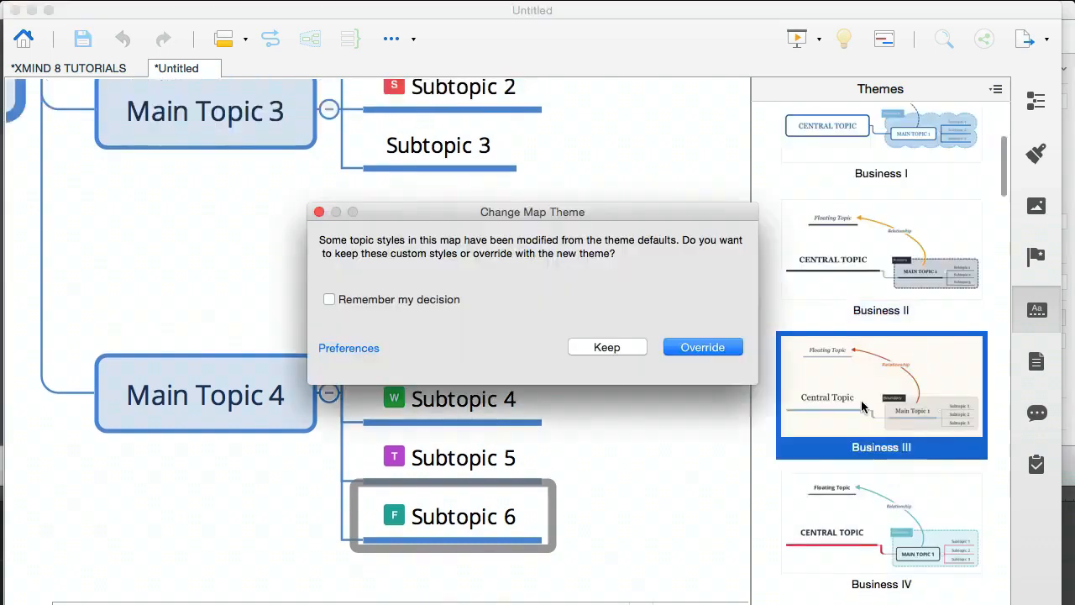
mouse_move(858, 387)
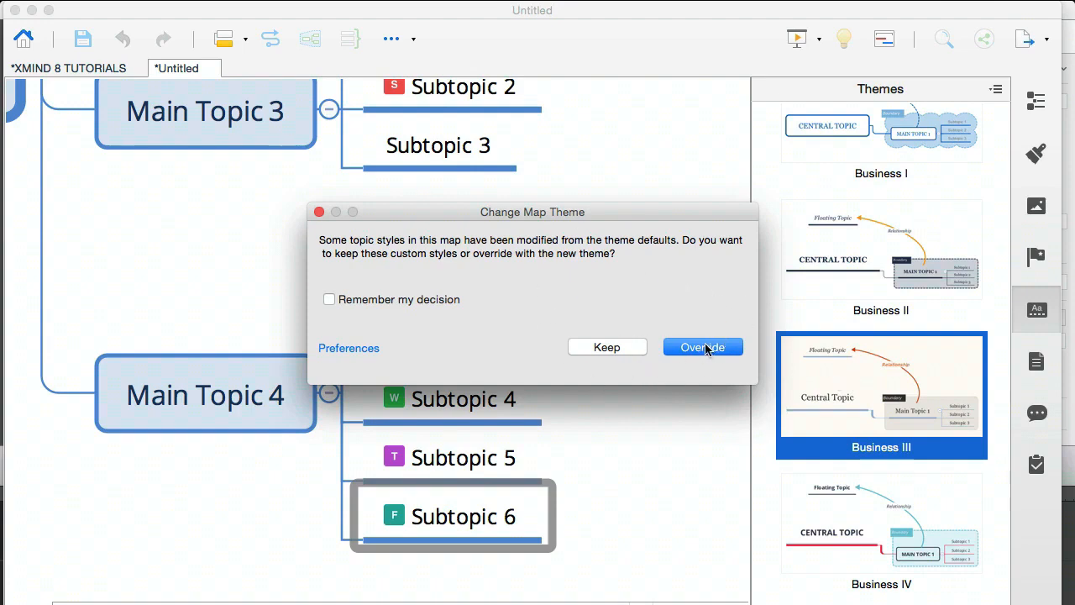
click(702, 346)
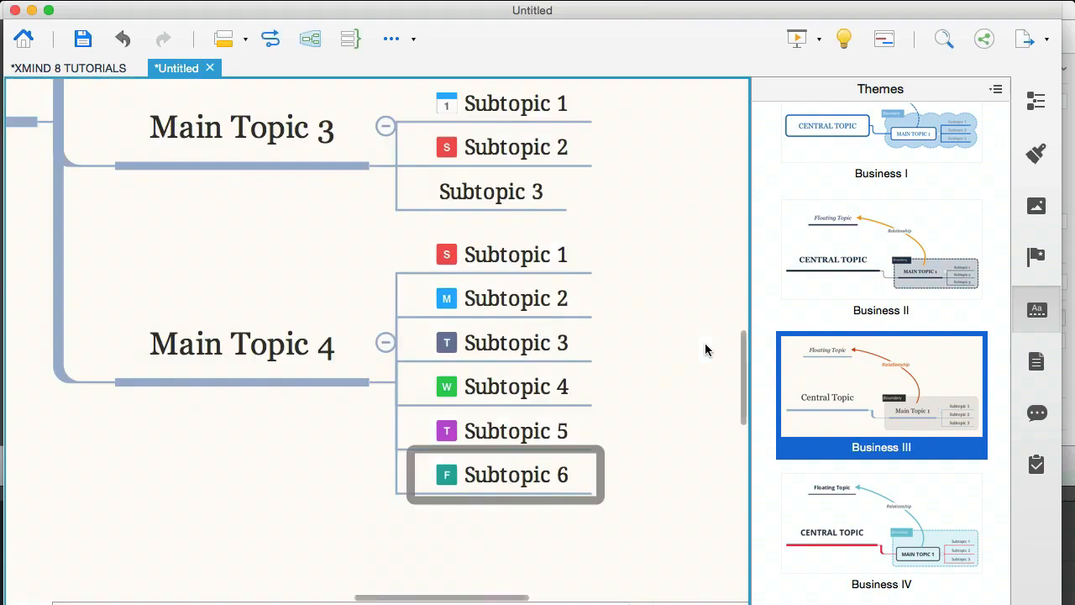
click(514, 473)
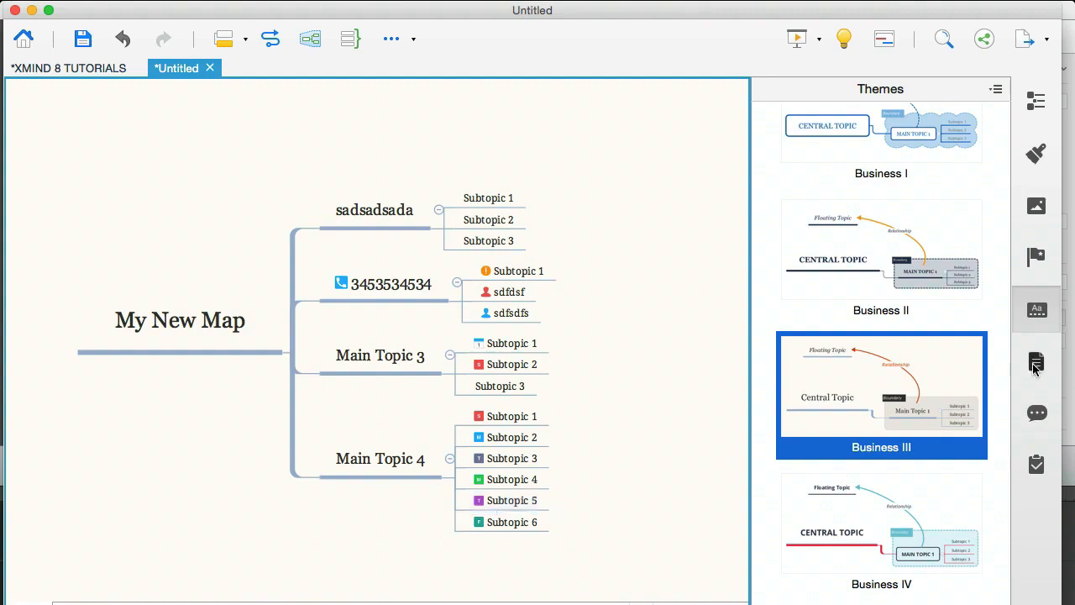
Attach a note to Subtopic 1 under sadsadsada and reselect it to view the note text.
click(1034, 363)
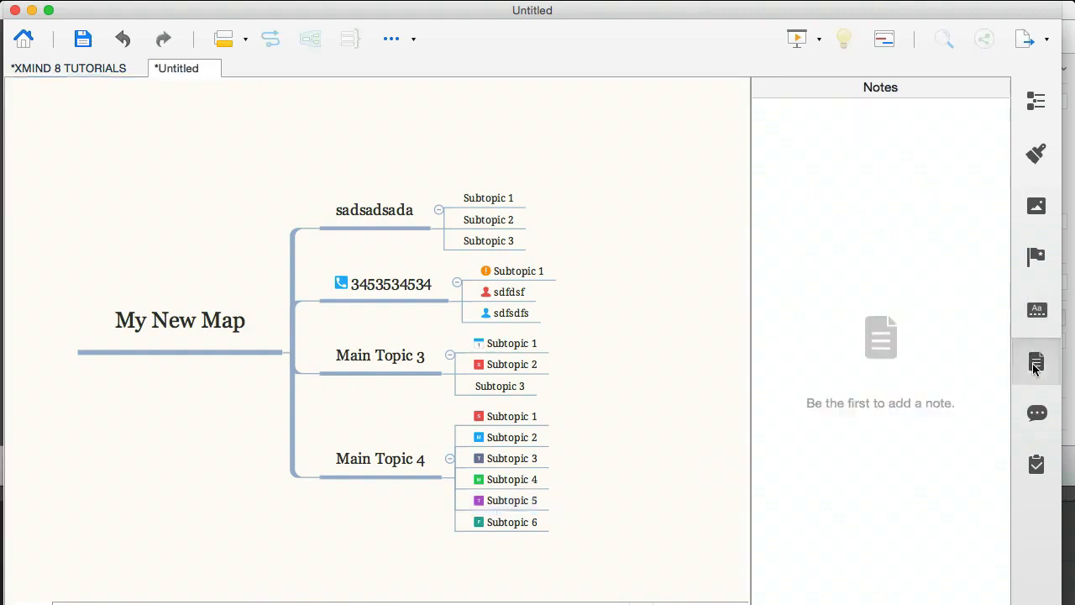
mouse_move(847, 360)
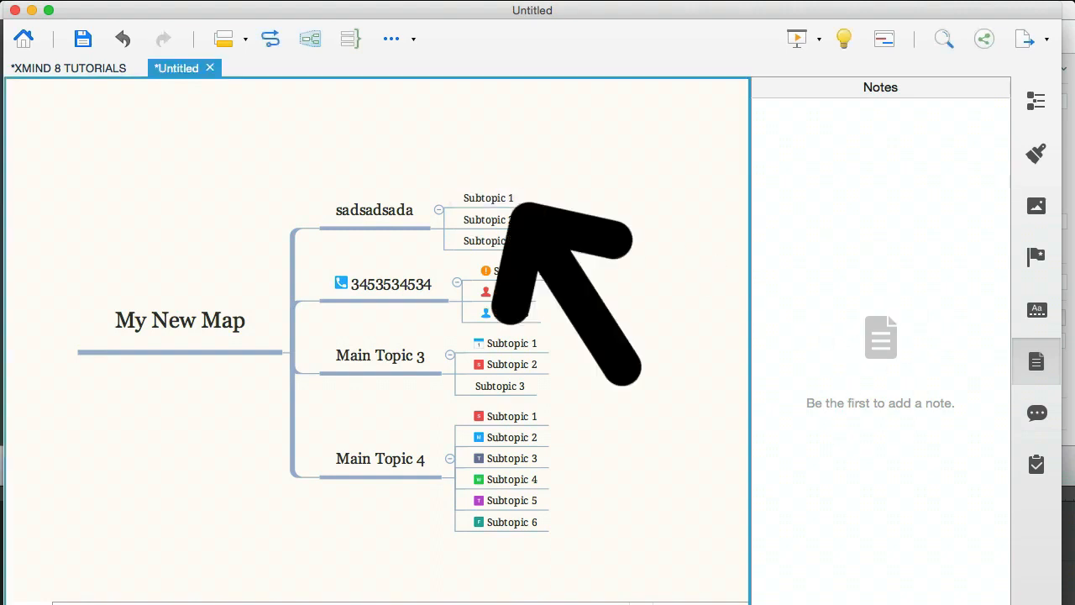
click(489, 199)
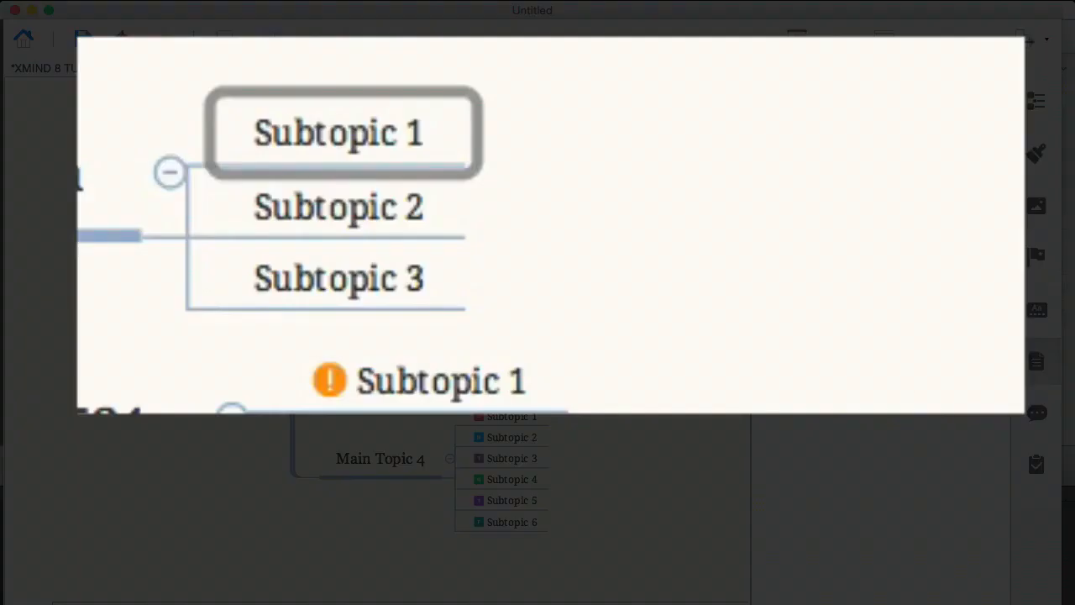
mouse_move(899, 265)
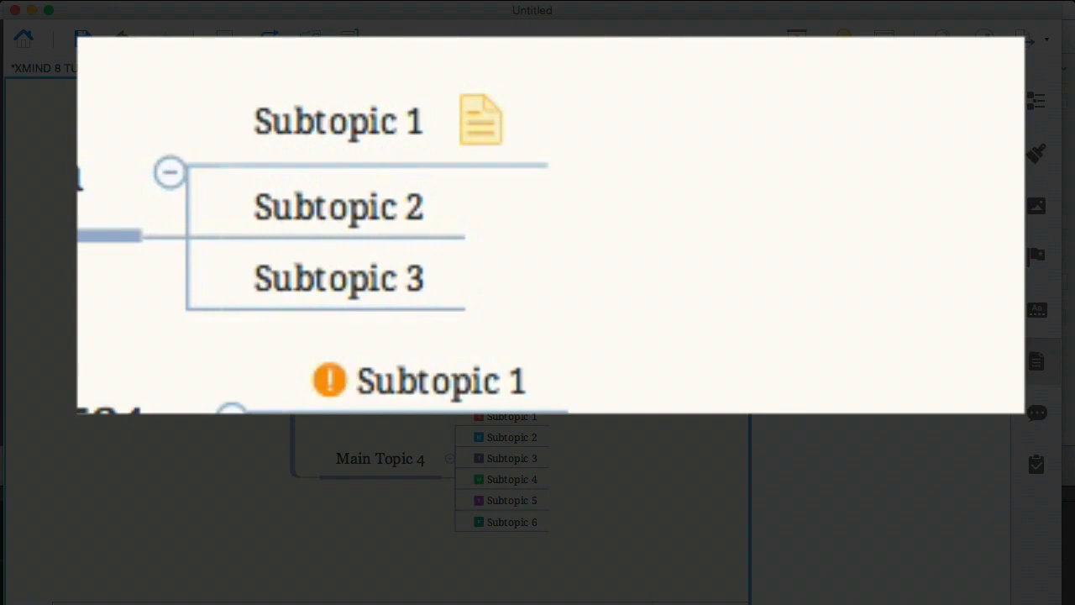
click(481, 121)
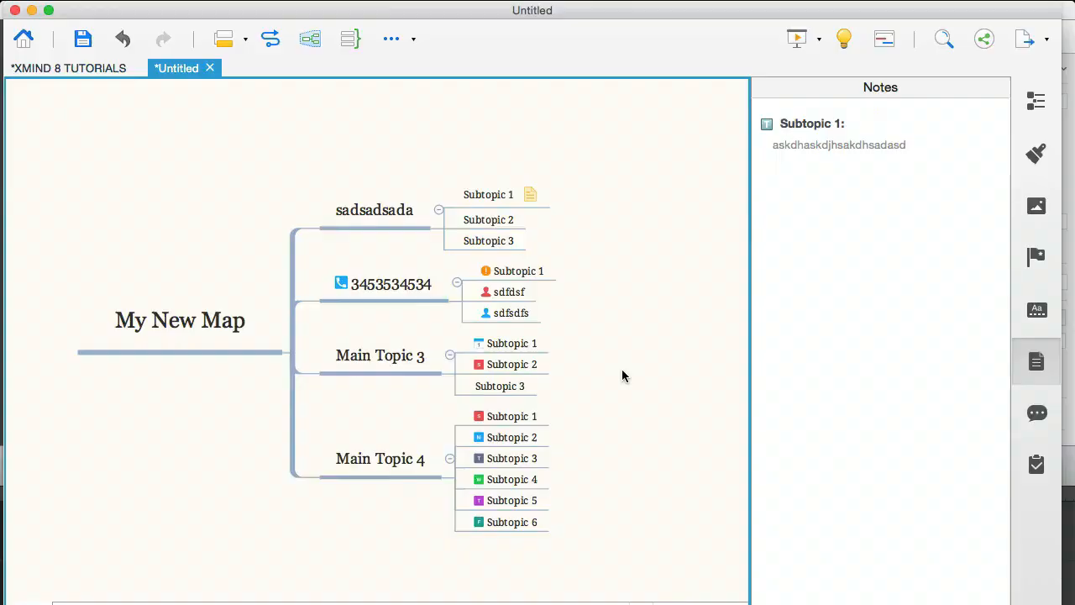
click(374, 208)
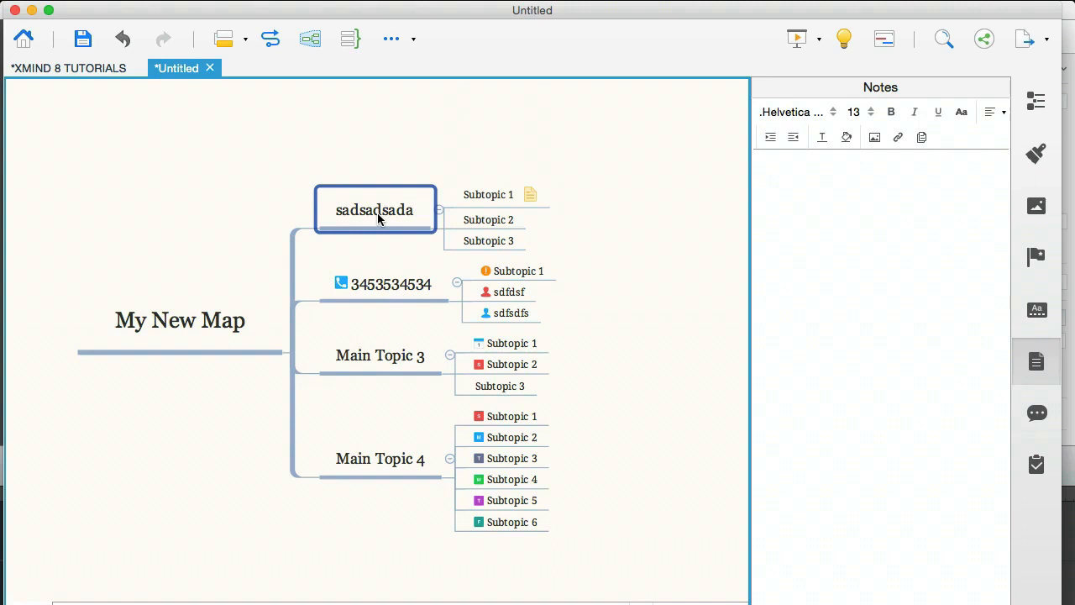
click(487, 194)
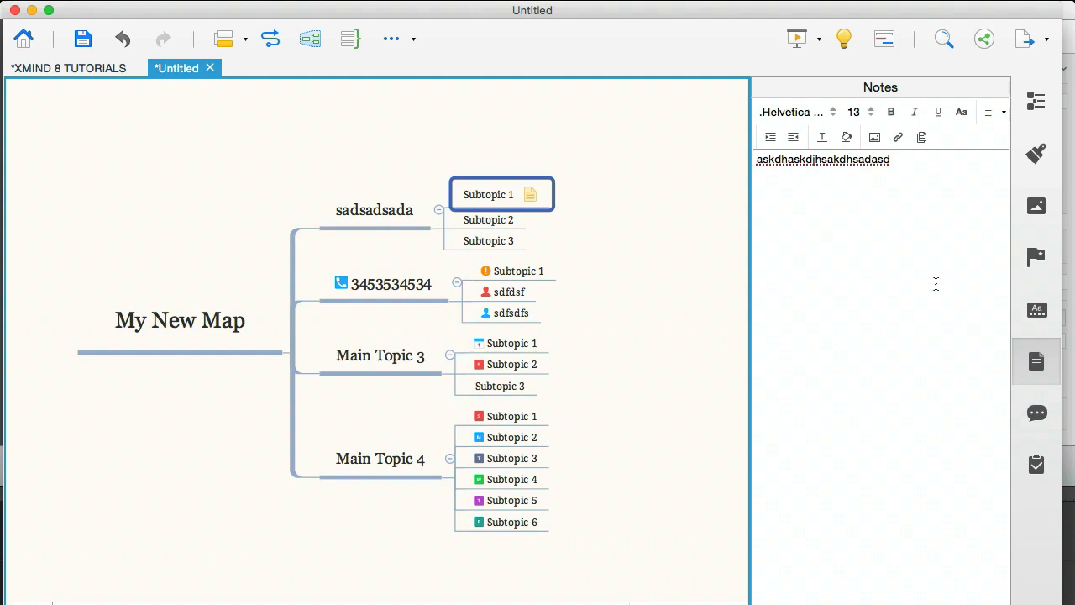
Add the comment 'fkhskfhsdkfhdsjkf' to Subtopic 3 under sadsadsada.
click(1036, 413)
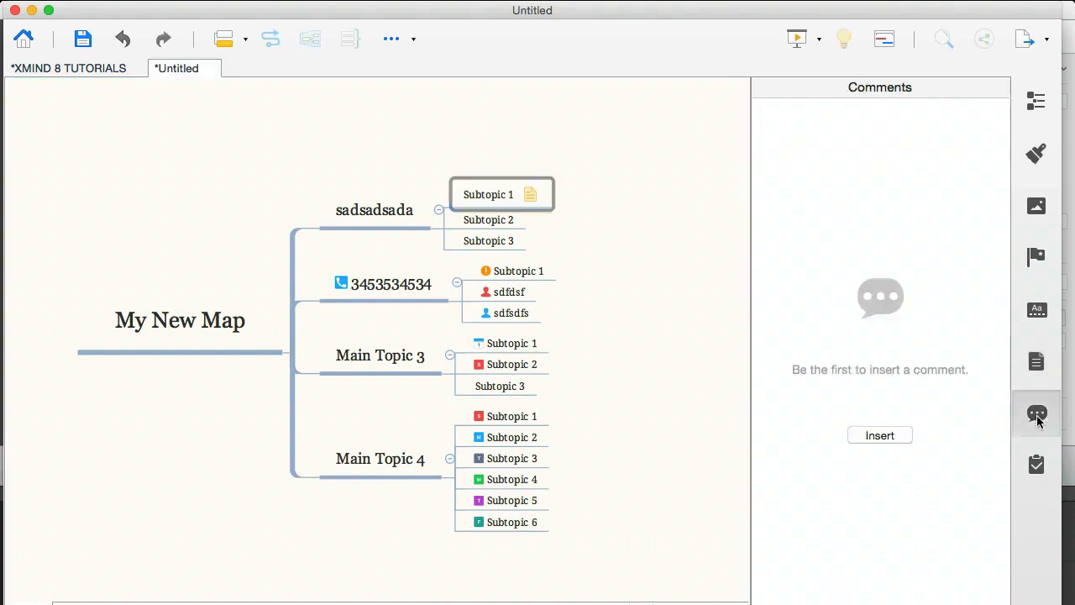
mouse_move(836, 356)
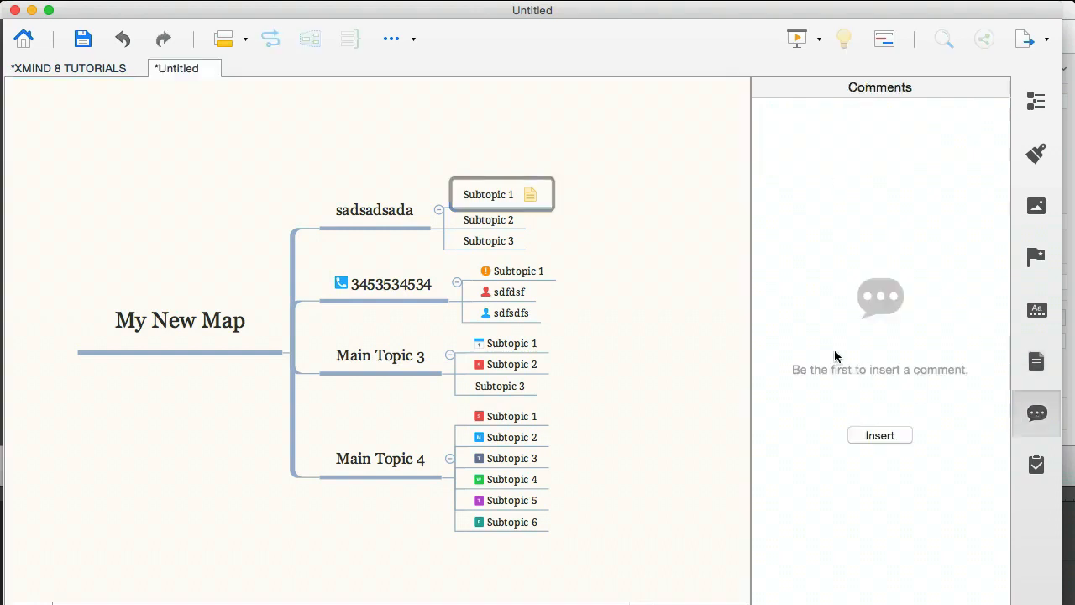
click(489, 242)
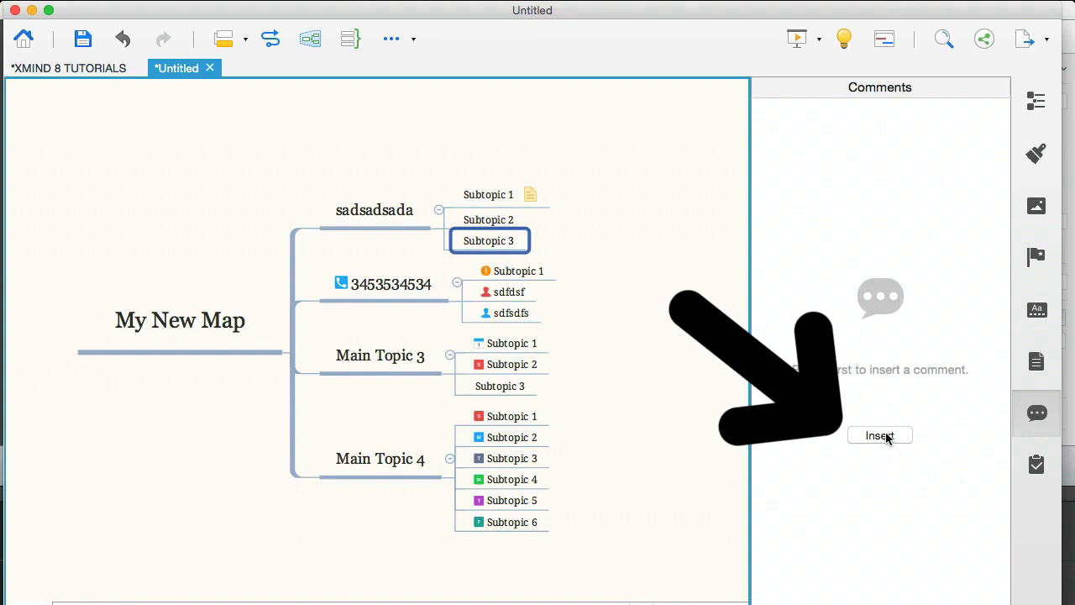
click(880, 435)
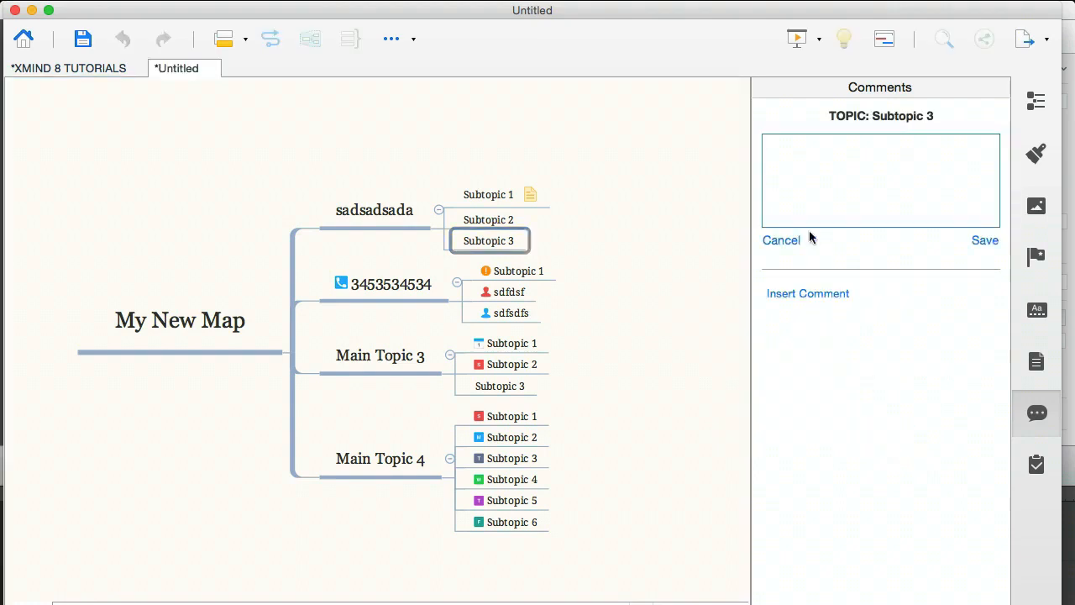
text(fkhskfhsdkfhdsjkf)
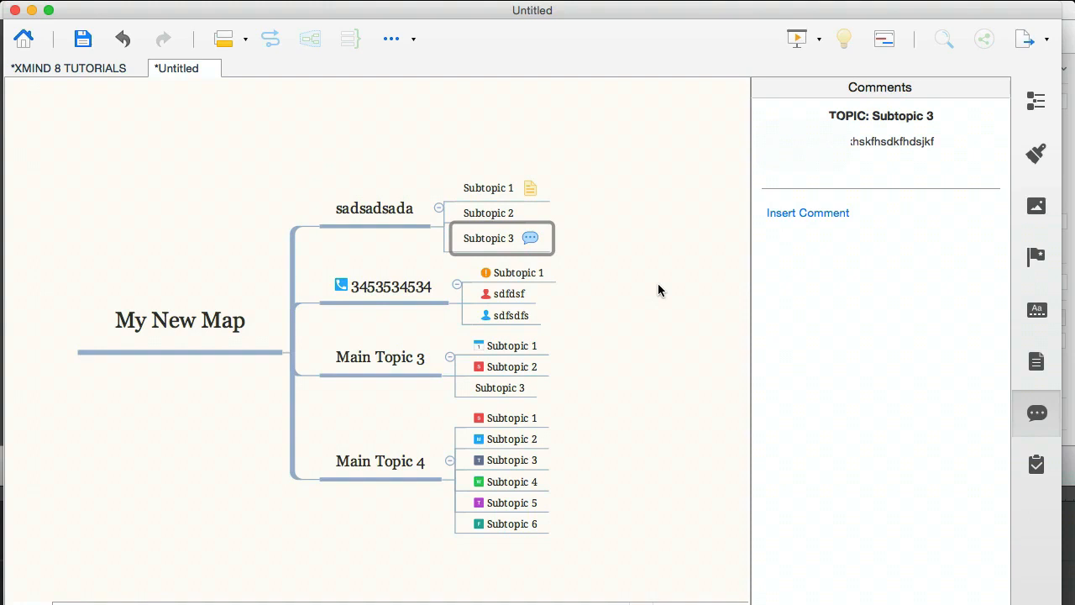
mouse_move(1036, 463)
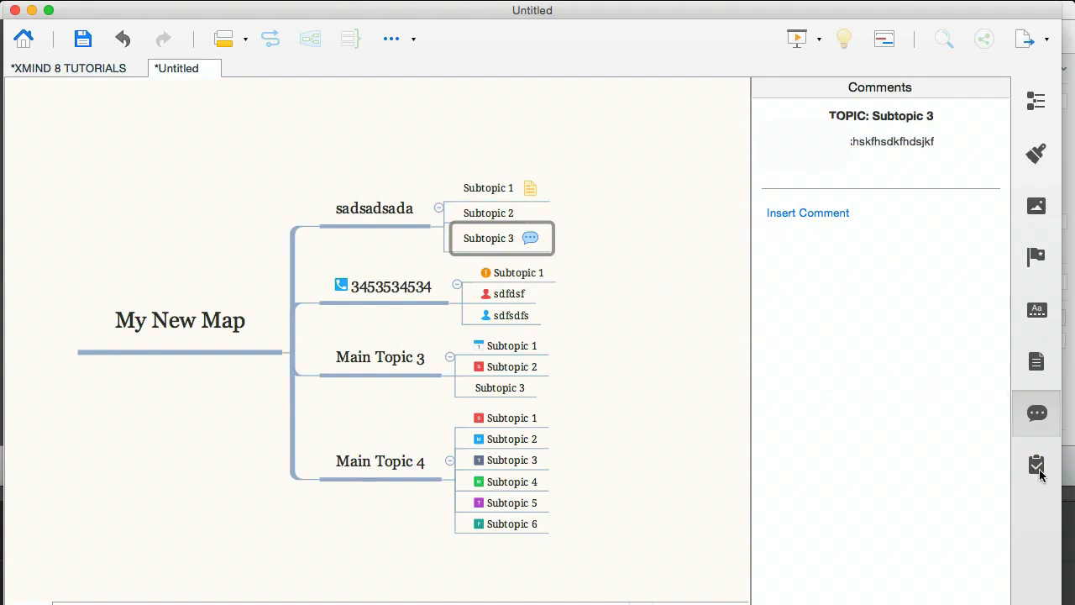
Show the task information area, which offers only an upgrade-to-Pro notice.
click(1036, 463)
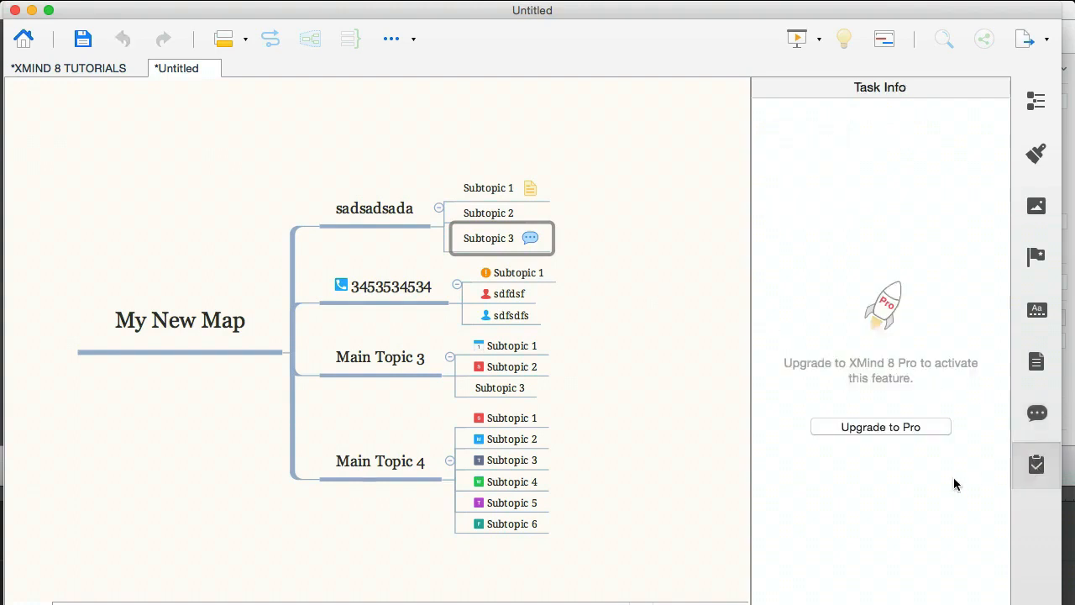